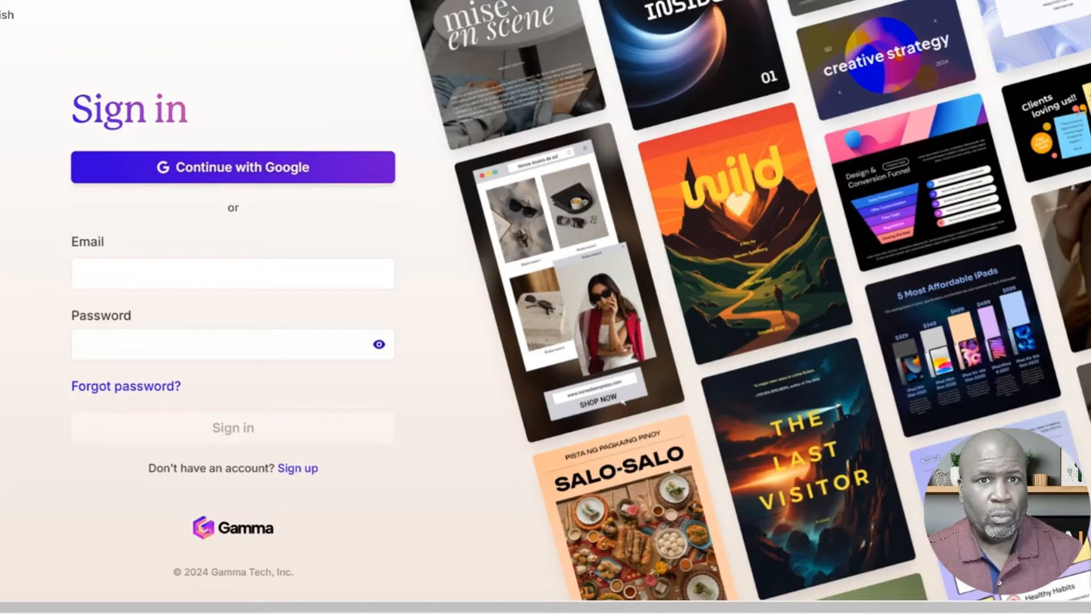
# Step: Sign in to Gamma with the Google account
pyautogui.click(233, 167)
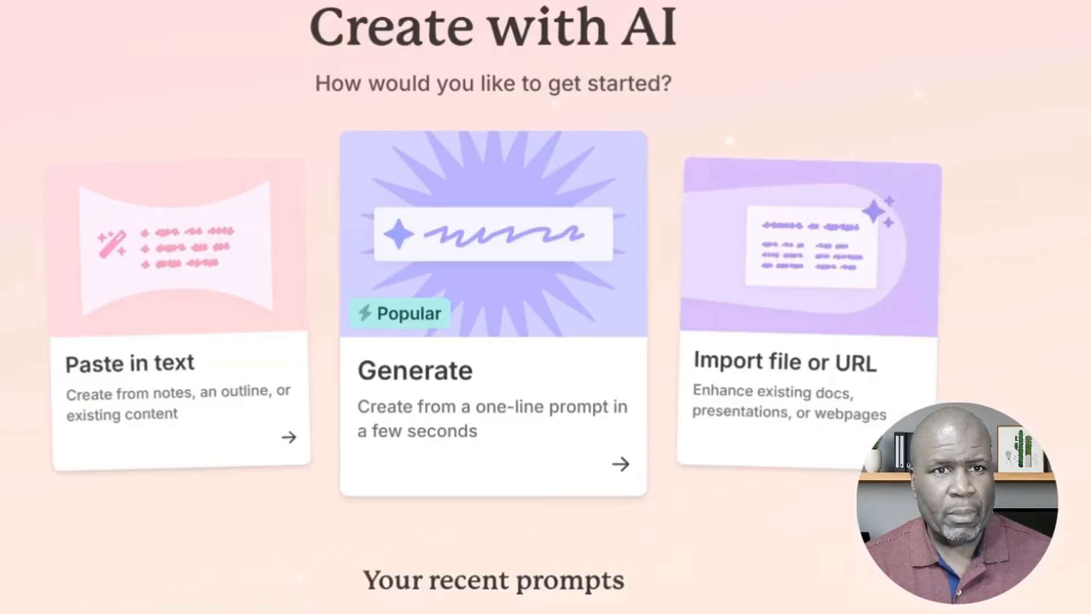
pyautogui.moveTo(774, 105)
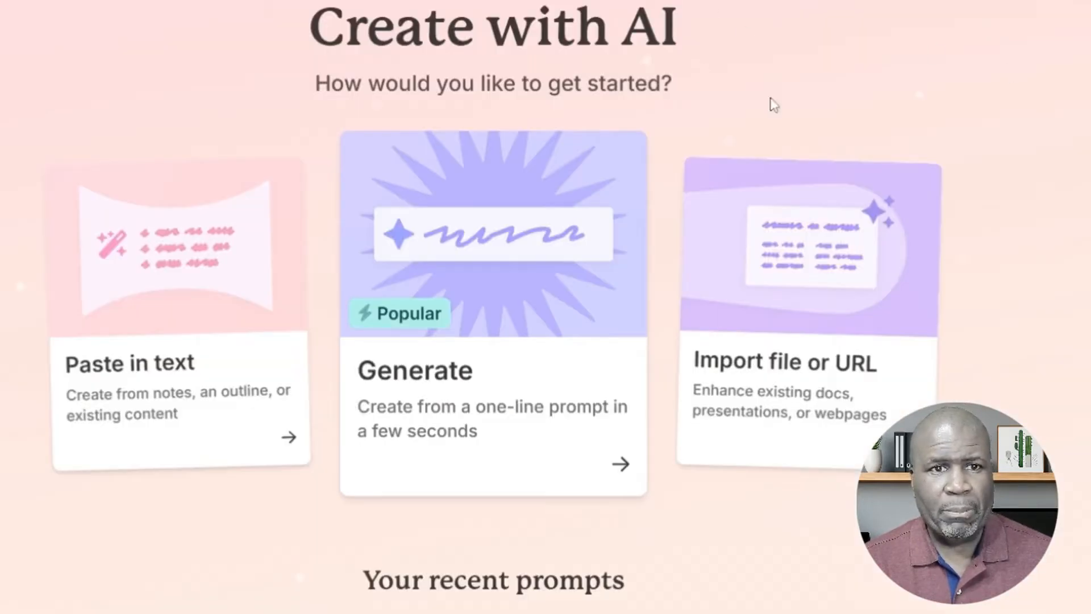
pyautogui.moveTo(890, 127)
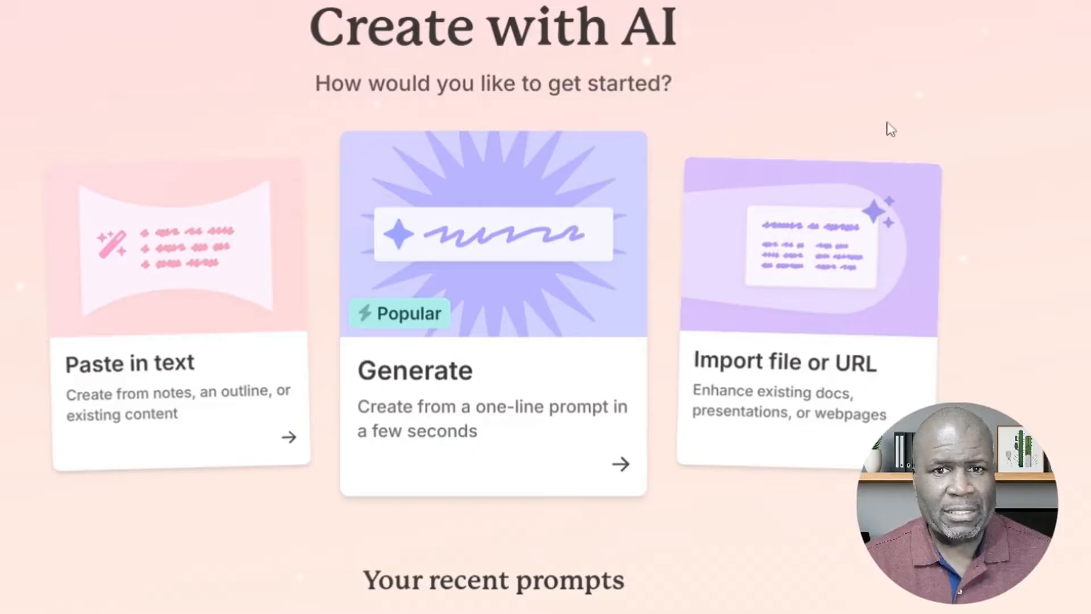
pyautogui.moveTo(868, 103)
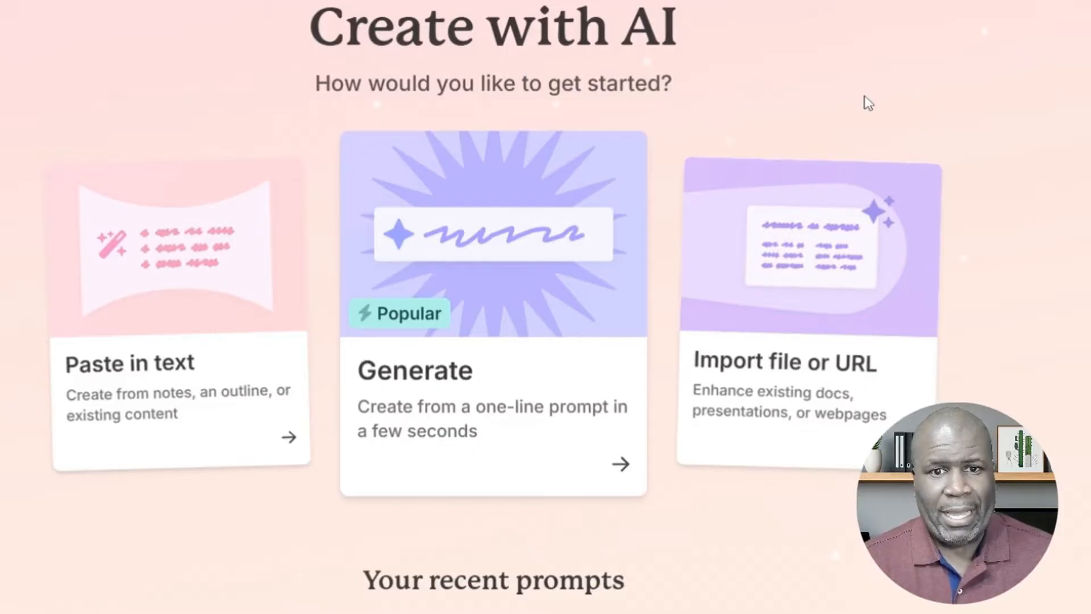
pyautogui.moveTo(924, 169)
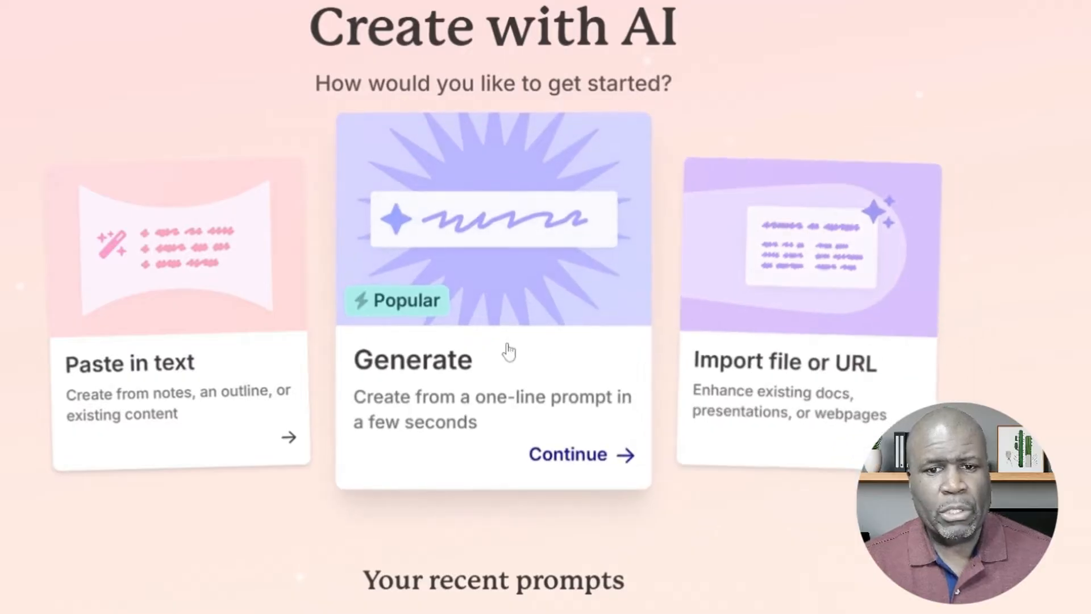
# Step: Start a presentation prompt on large countries and the global economy, 10 cards, English (US)
pyautogui.click(567, 453)
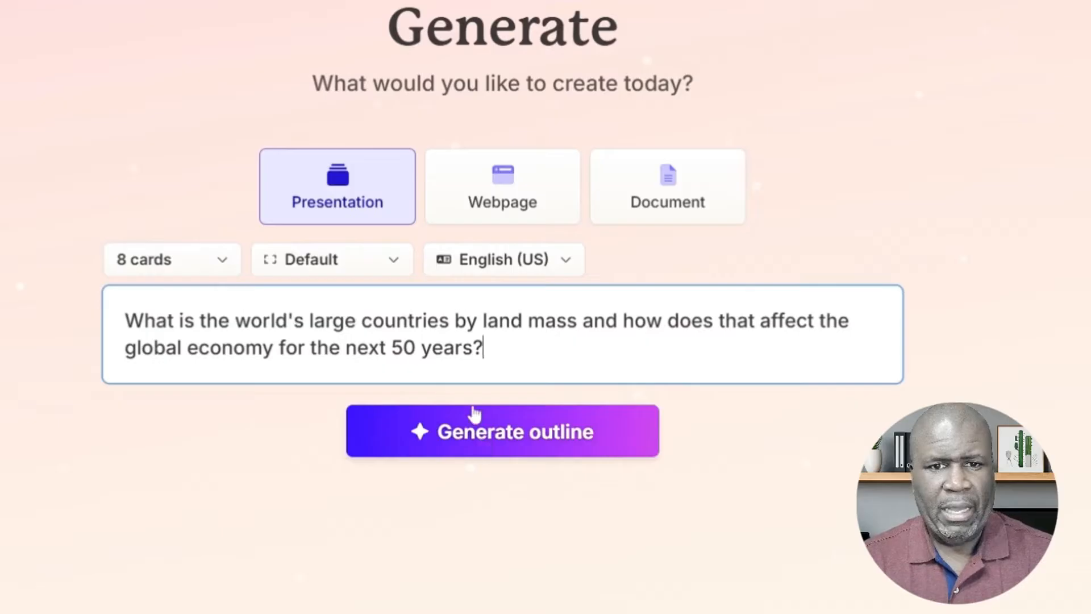
pyautogui.moveTo(337, 202)
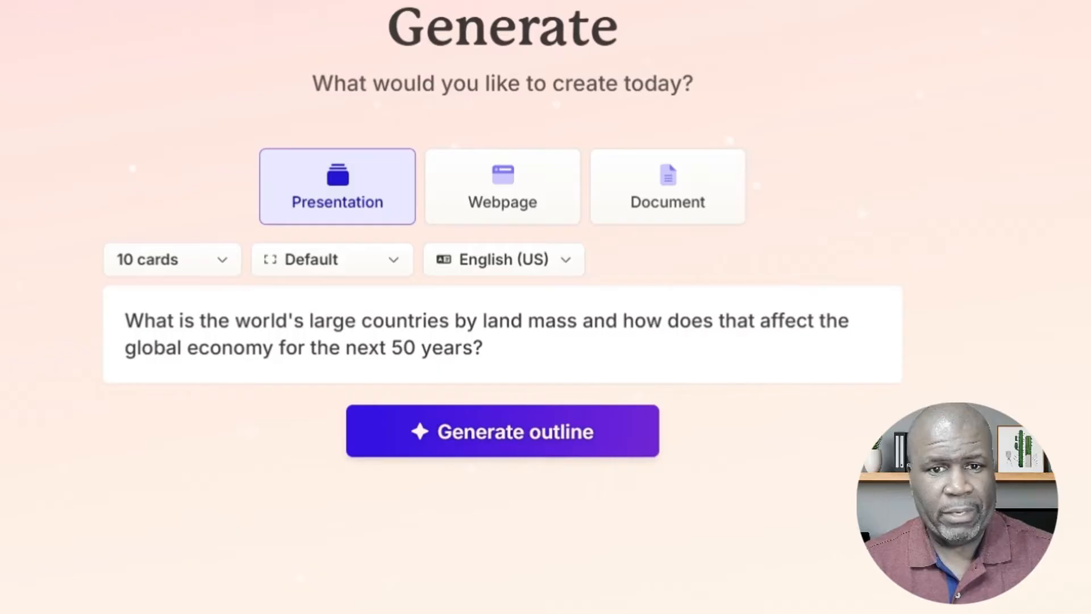
pyautogui.moveTo(336, 185)
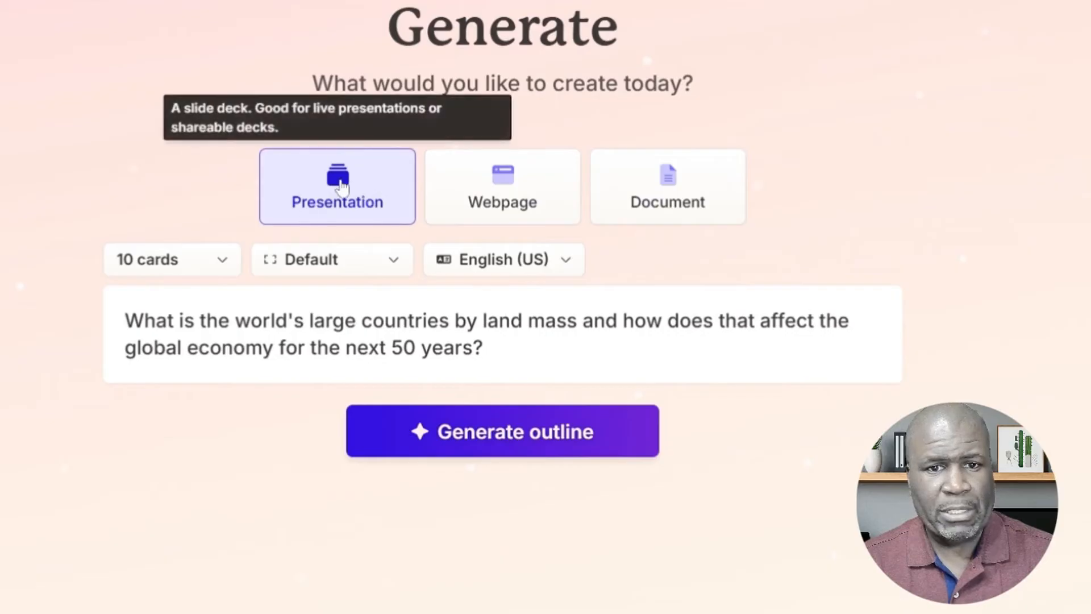
pyautogui.click(167, 259)
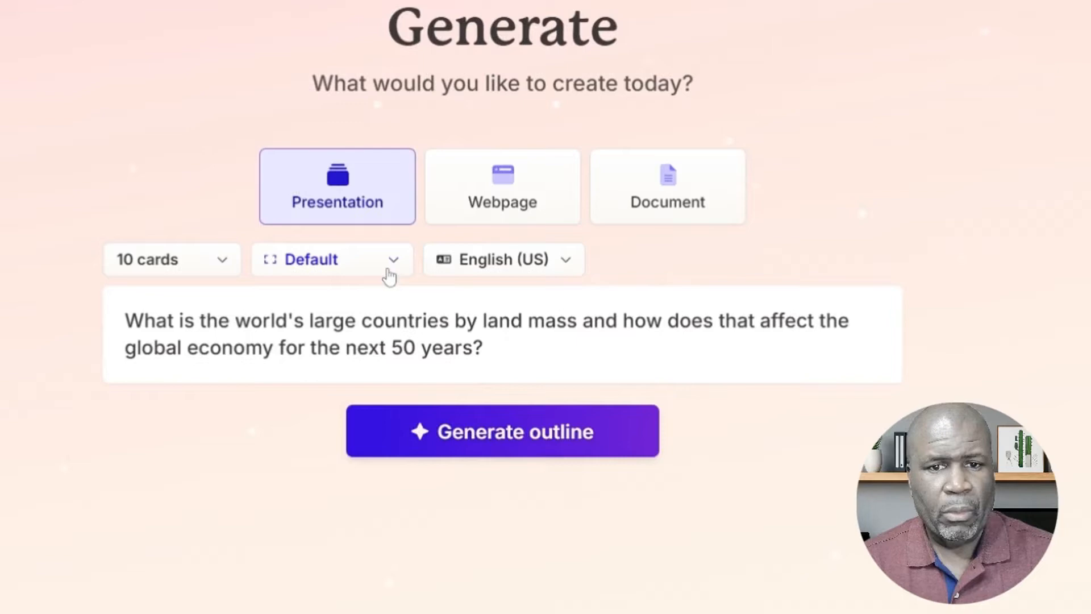
pyautogui.moveTo(437, 256)
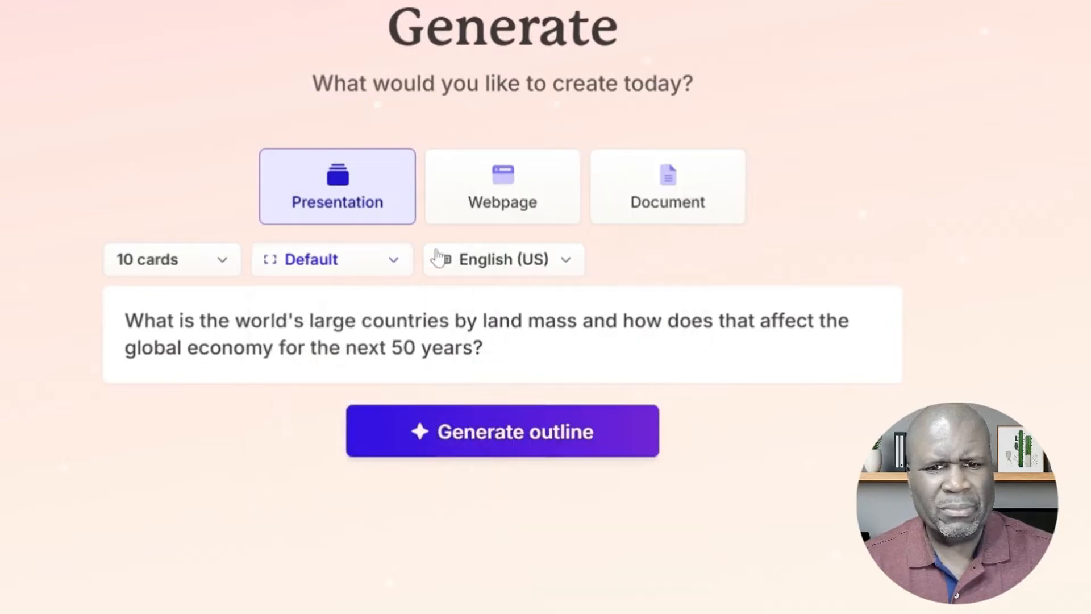
pyautogui.click(502, 259)
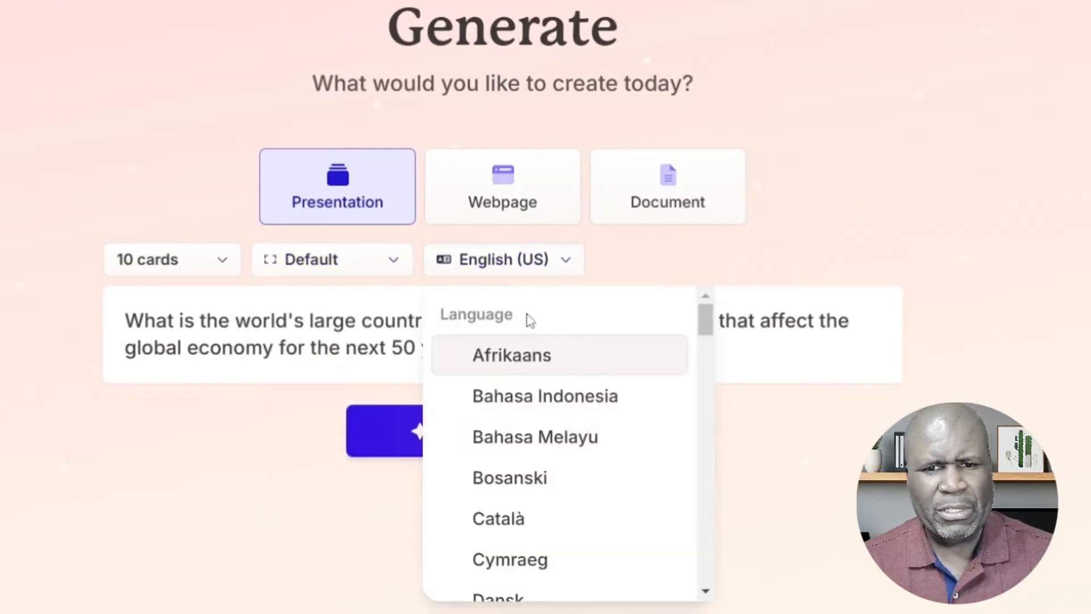
pyautogui.scroll(-3)
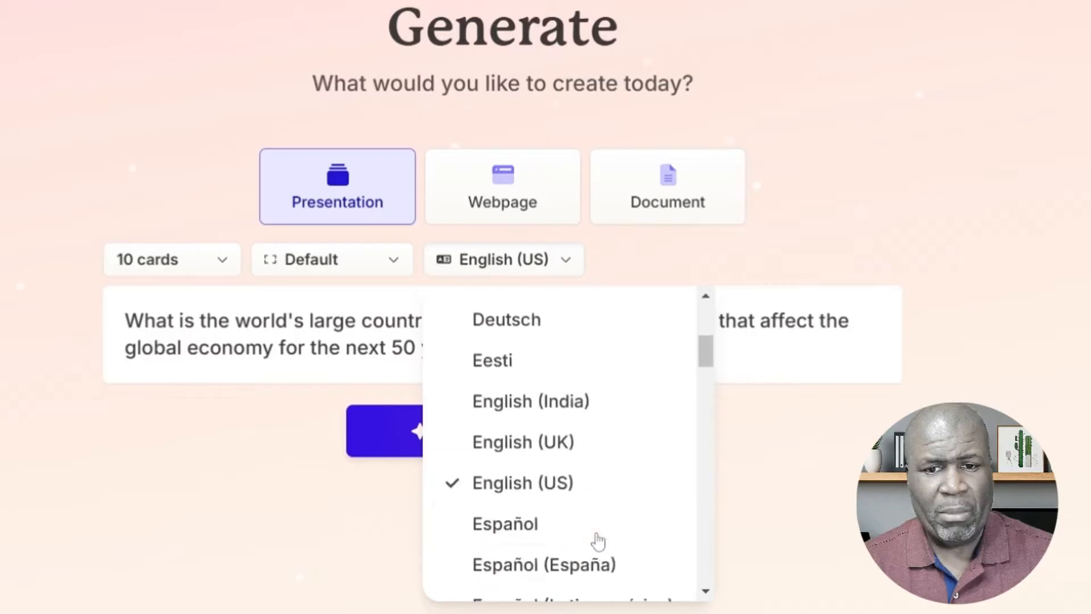
pyautogui.scroll(-3)
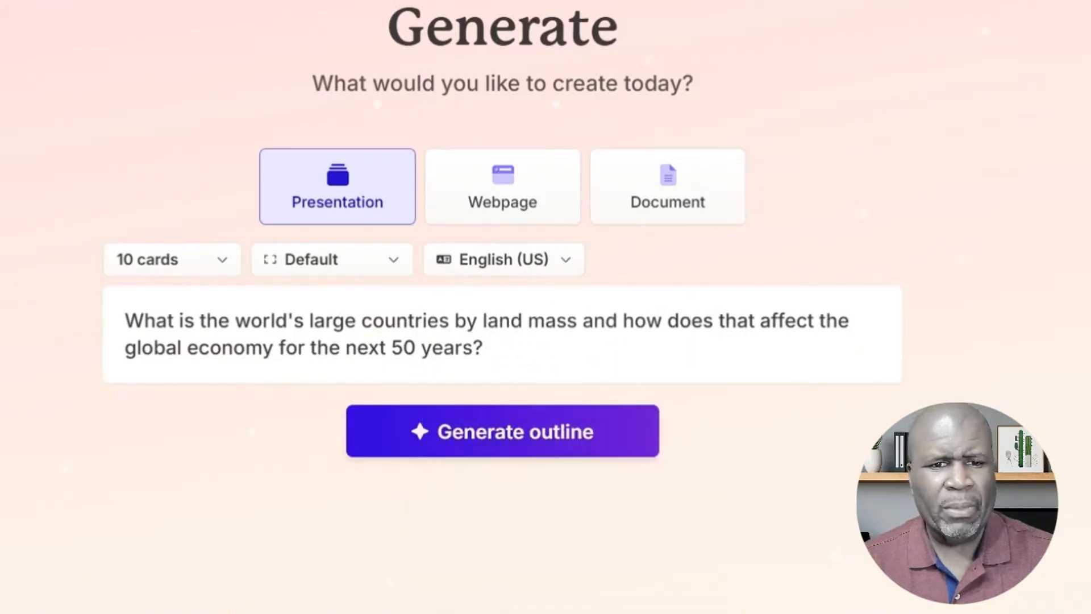
# Step: Generate the 10-card outline and review it with Medium text and AI images settings
pyautogui.click(502, 431)
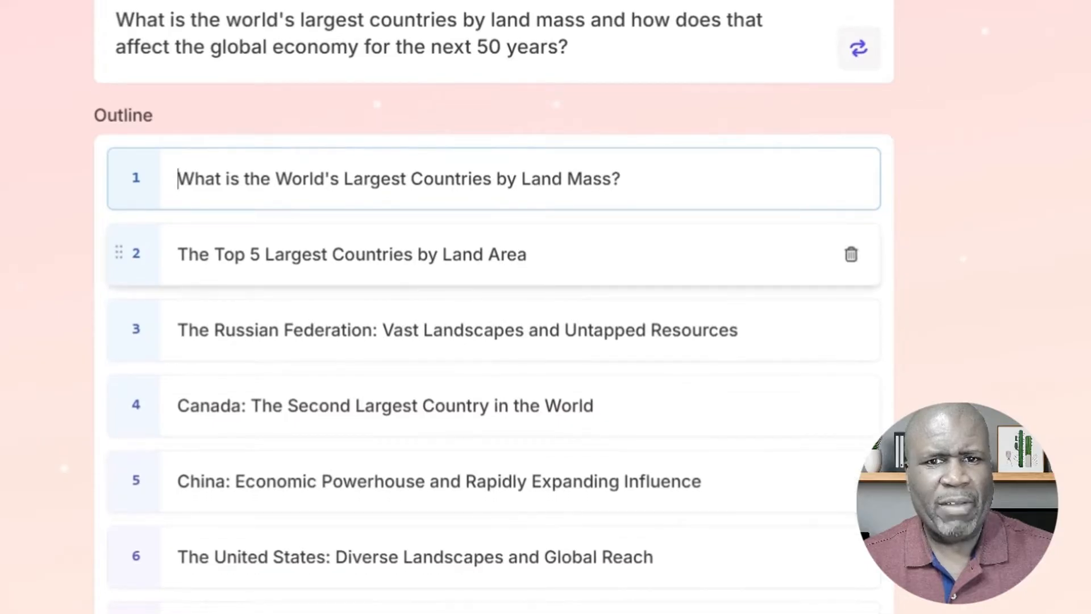
pyautogui.scroll(-3)
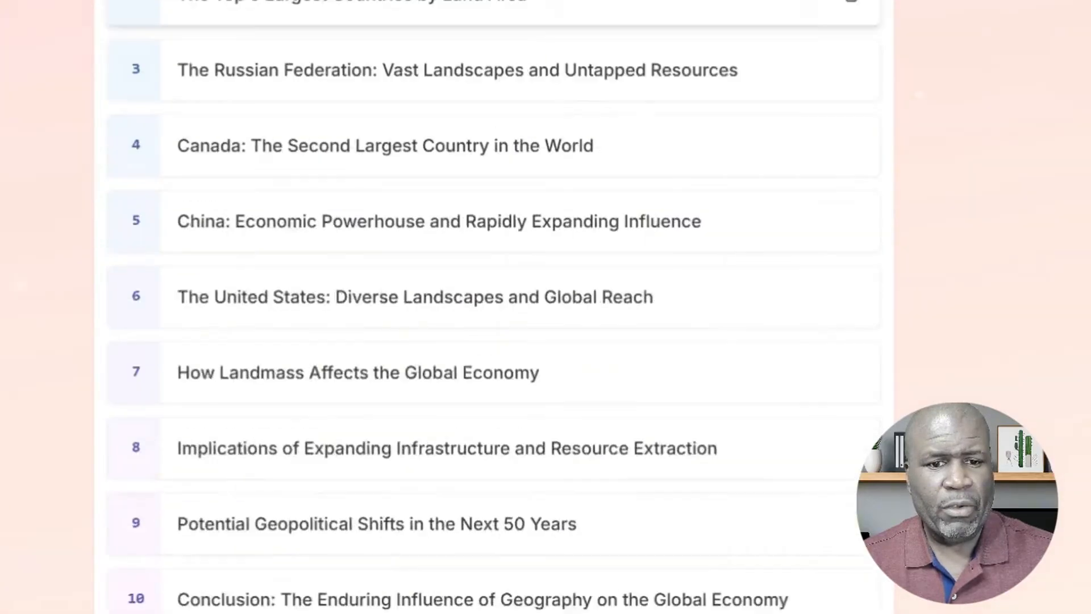
pyautogui.scroll(-3)
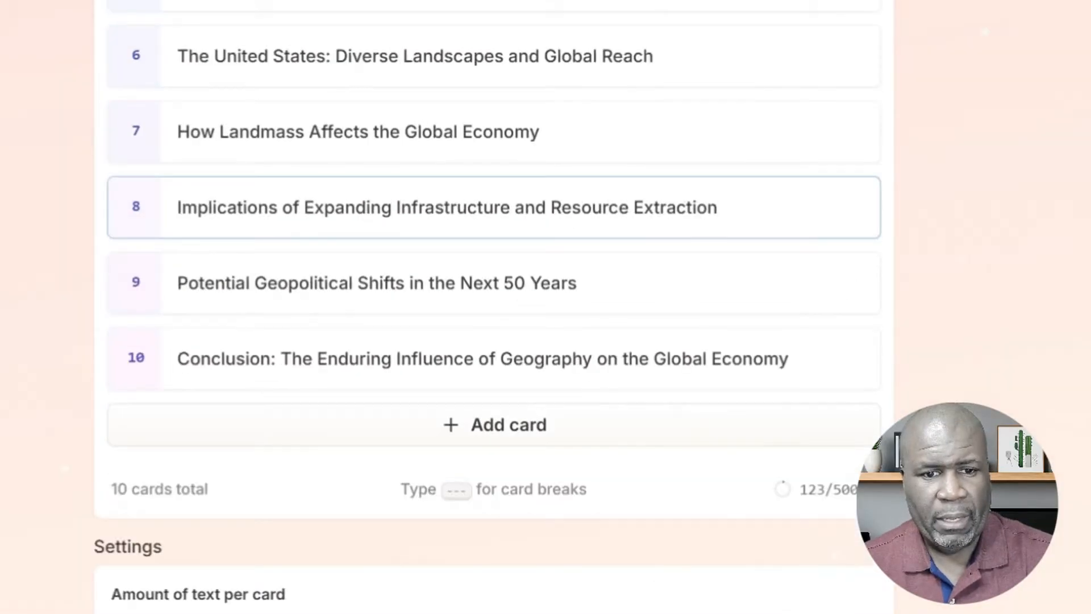
pyautogui.scroll(-3)
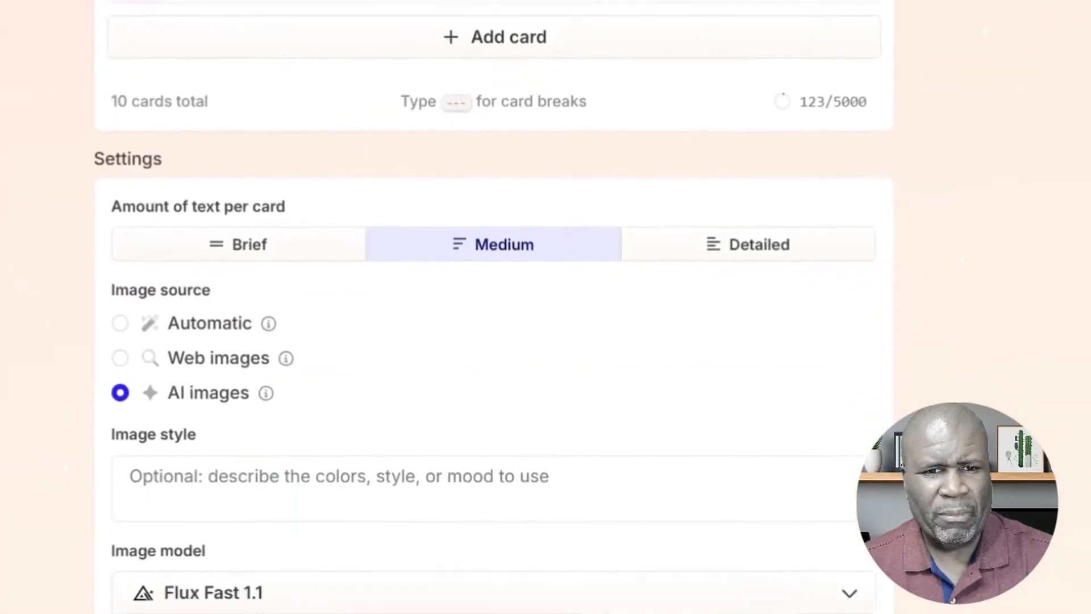
pyautogui.scroll(-3)
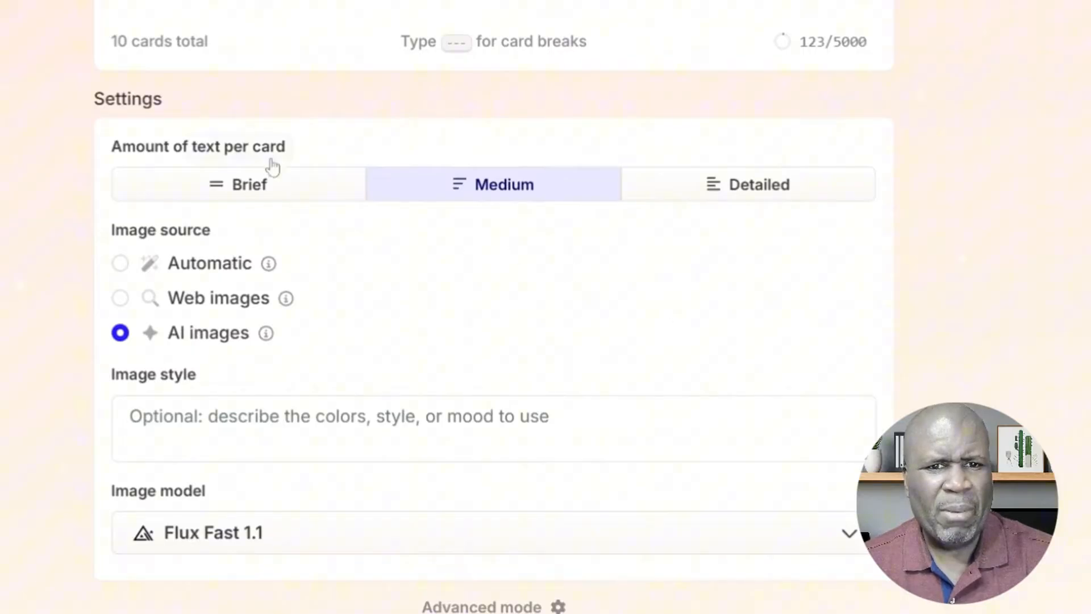
pyautogui.moveTo(260, 172)
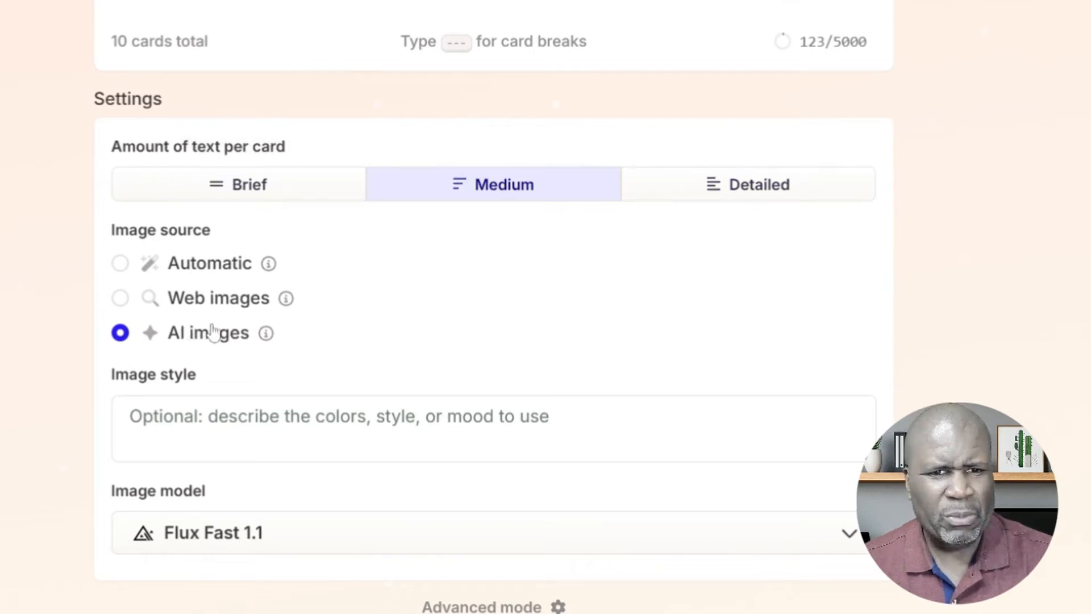
pyautogui.moveTo(248, 327)
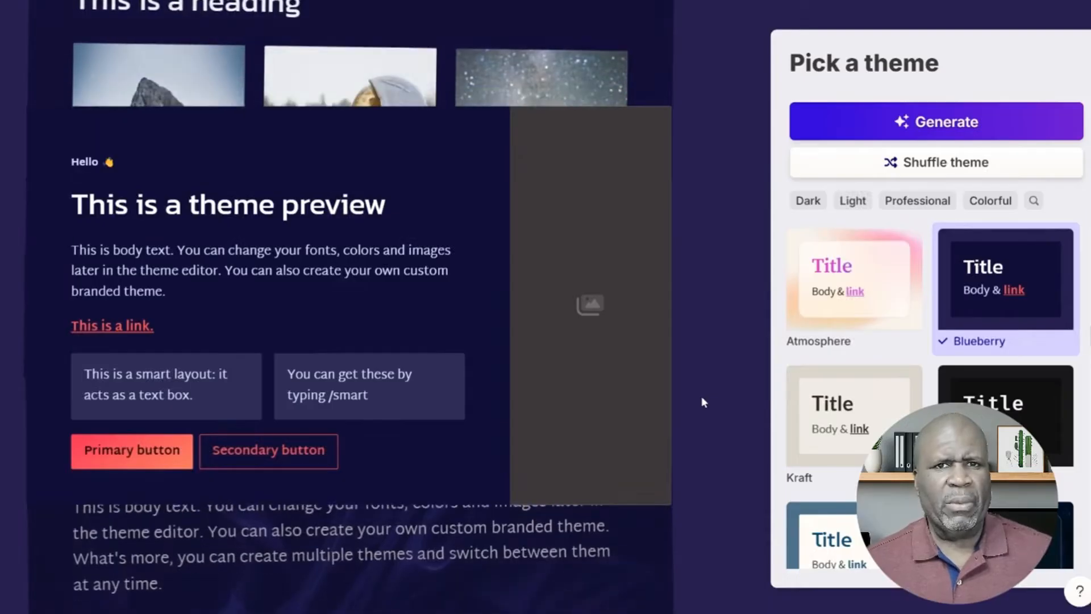
# Step: Filter themes to Professional and generate the deck with the Aurora theme
pyautogui.scroll(-3)
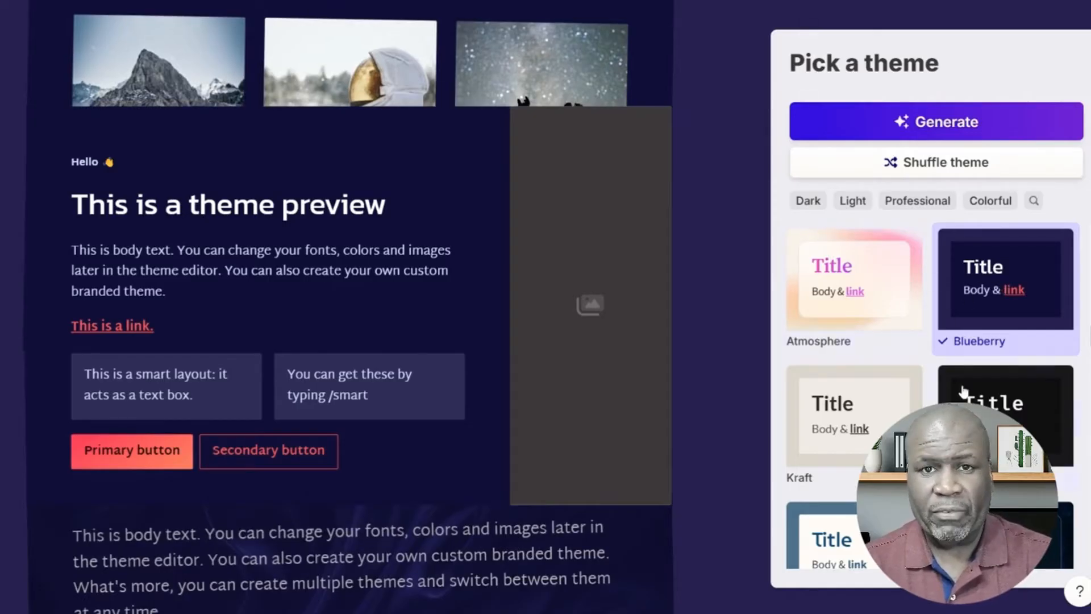
pyautogui.scroll(-3)
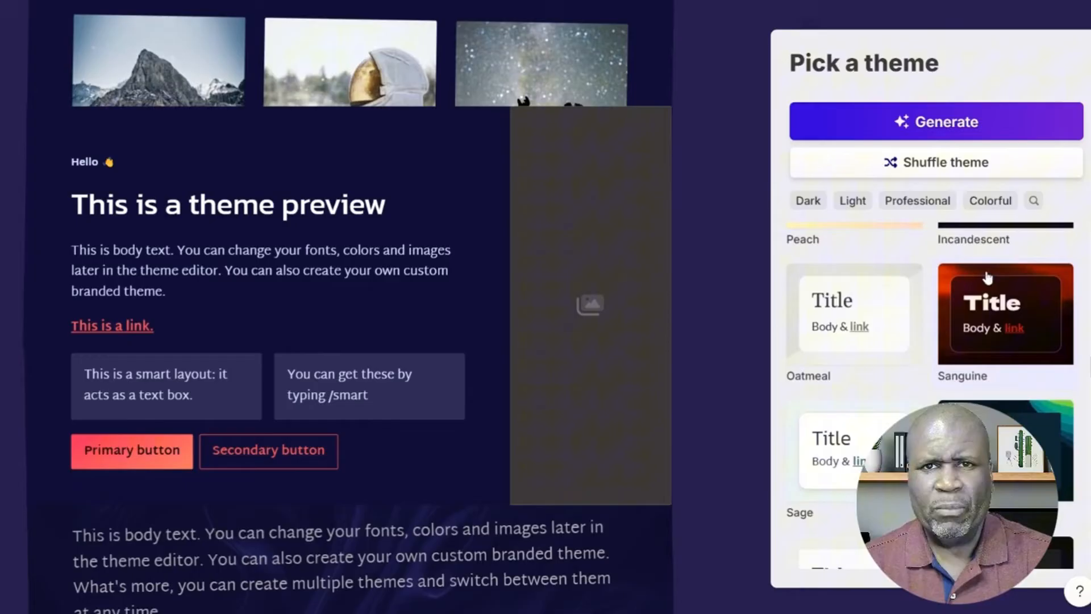
pyautogui.moveTo(987, 341)
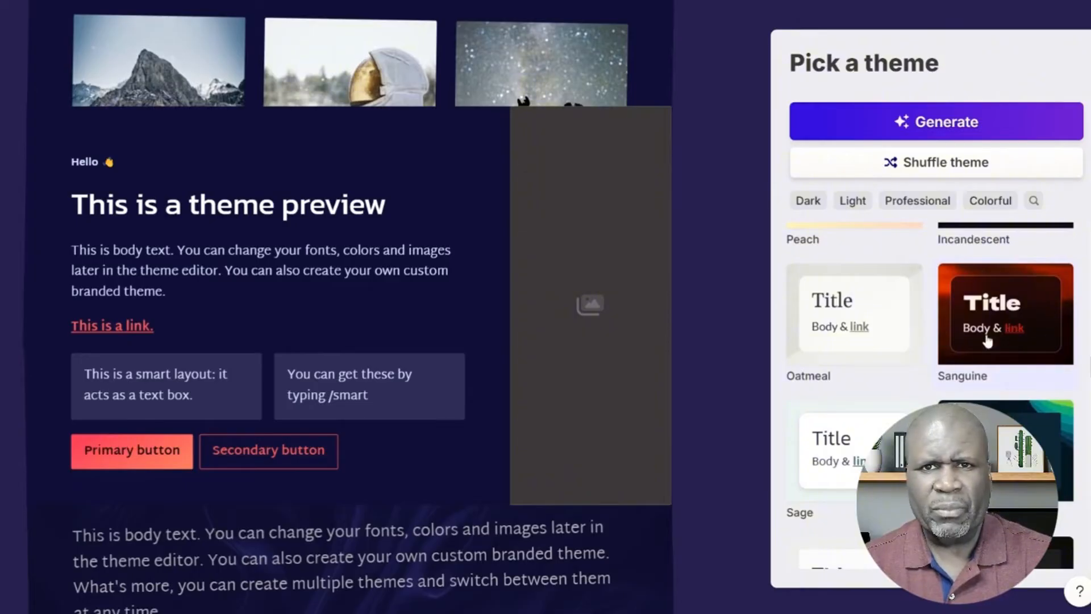
pyautogui.click(917, 201)
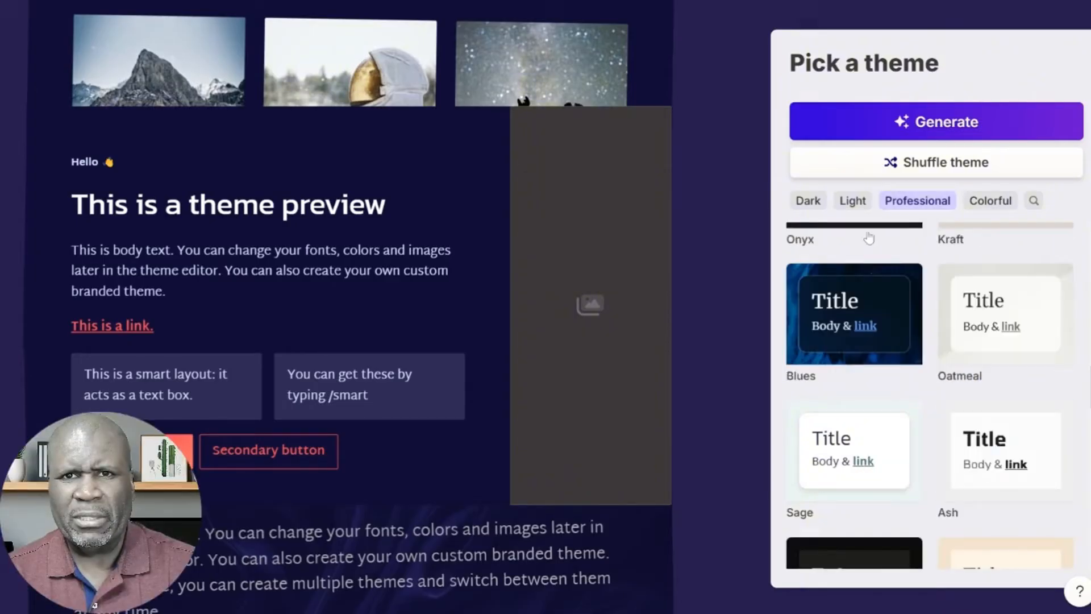
pyautogui.scroll(-3)
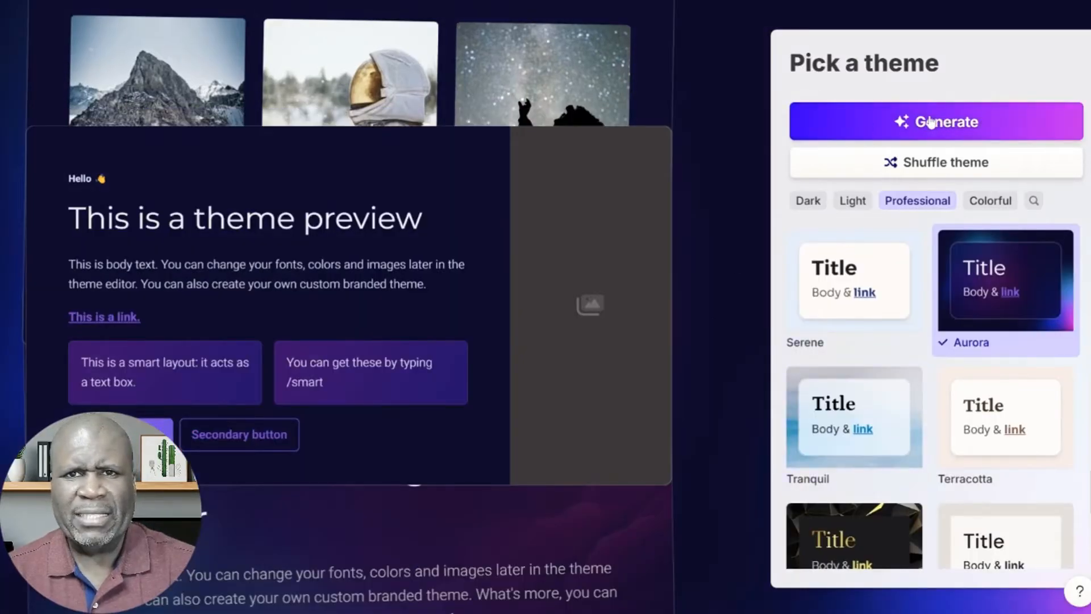
pyautogui.click(936, 121)
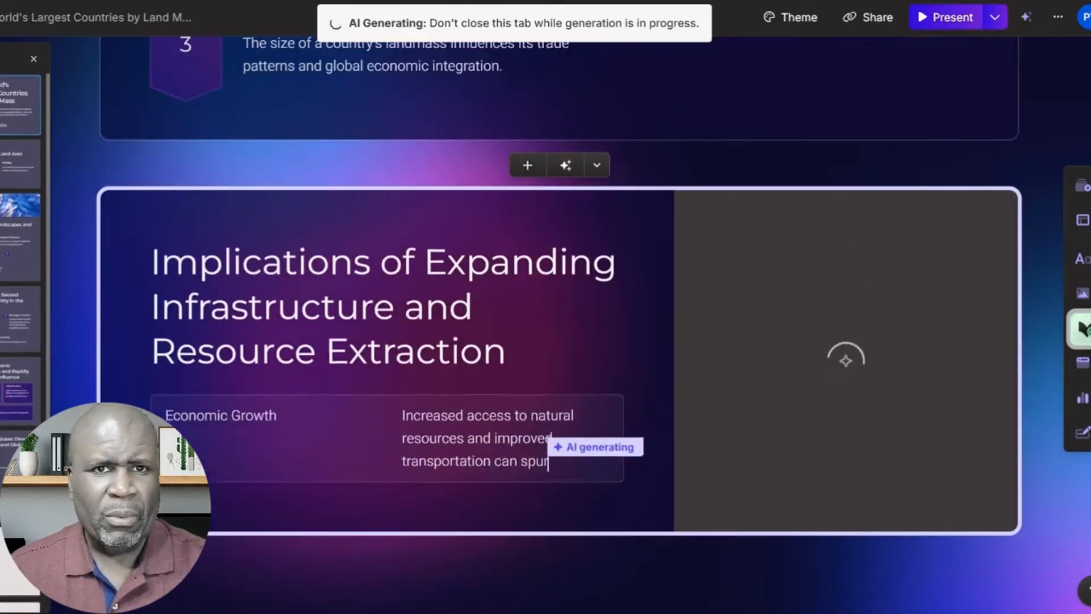
# Step: Scroll through the Aurora deck as it finishes generating, down to the conclusion card
pyautogui.scroll(-3)
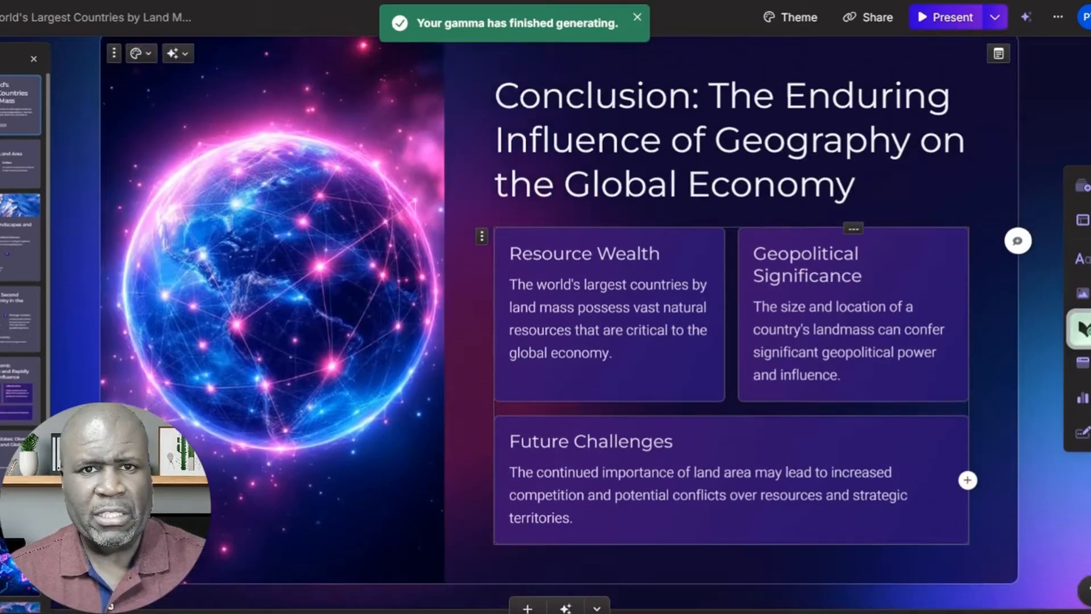
pyautogui.scroll(-3)
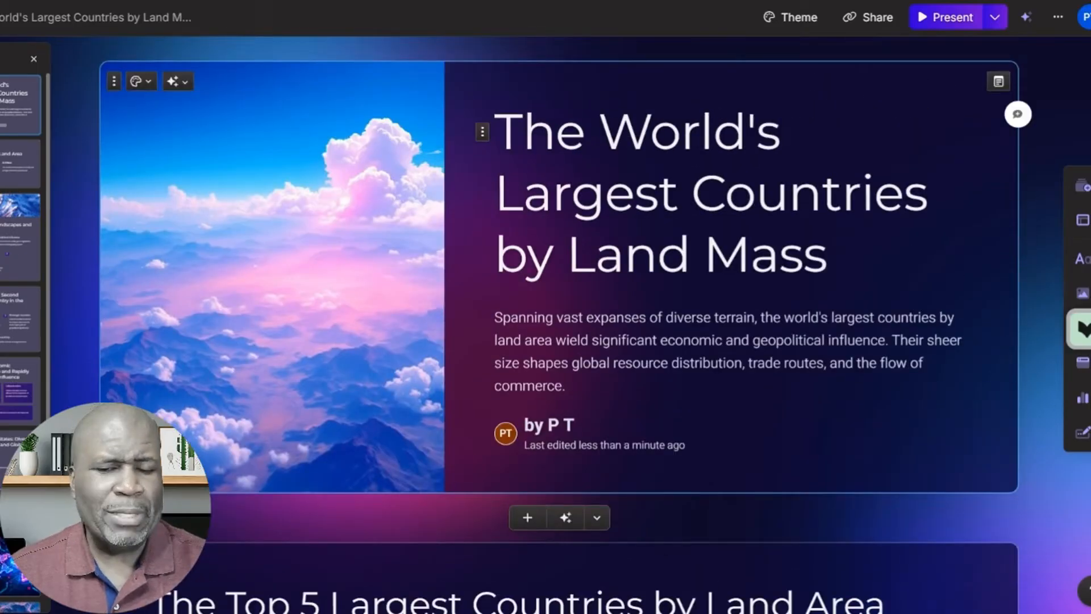
pyautogui.click(495, 130)
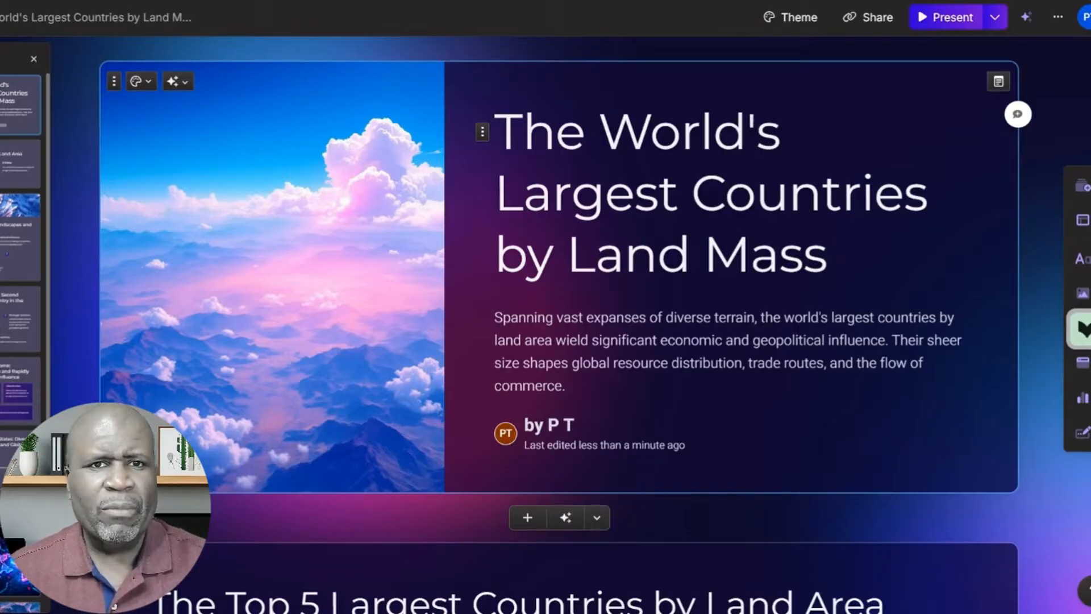
pyautogui.click(495, 132)
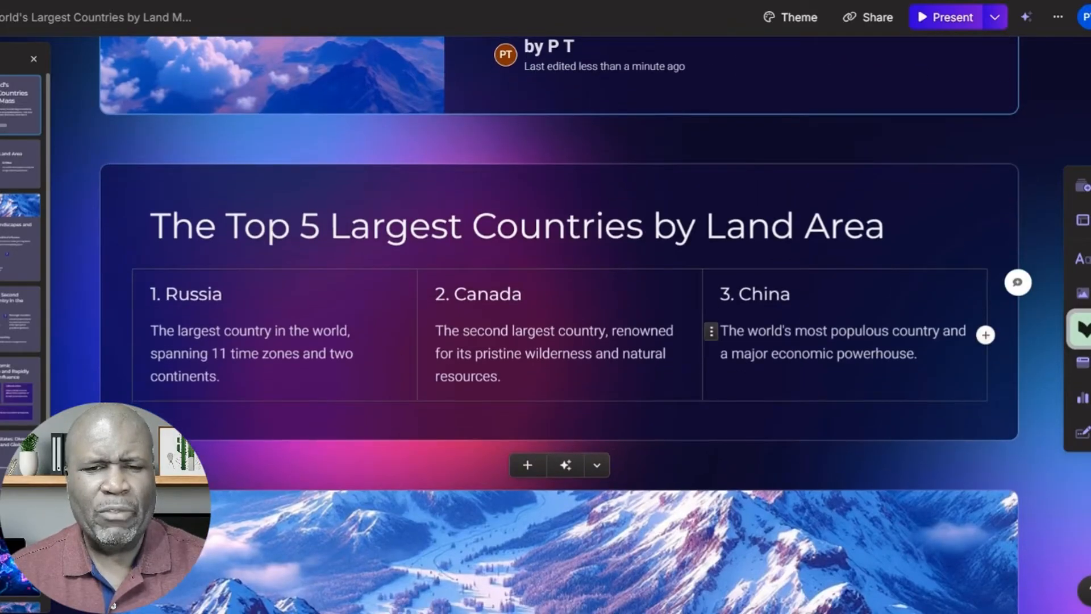
pyautogui.scroll(-3)
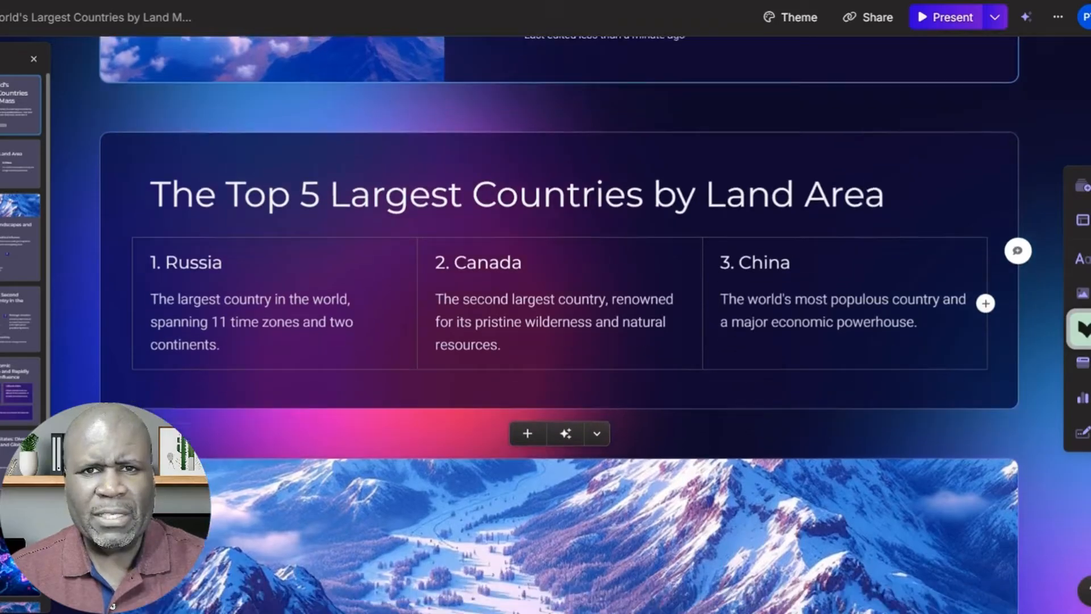
pyautogui.scroll(-3)
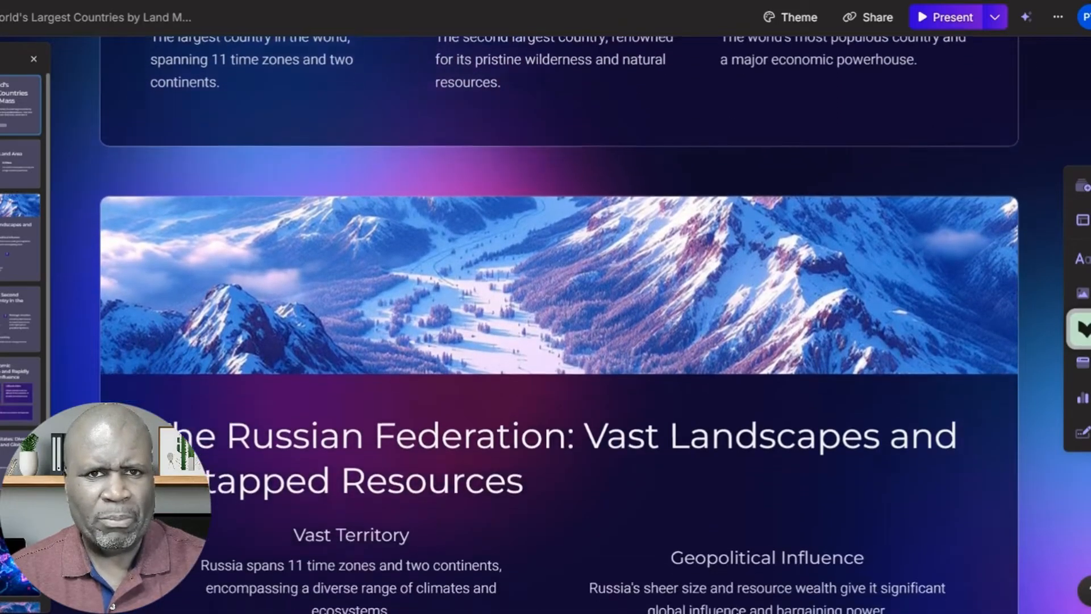
pyautogui.scroll(-3)
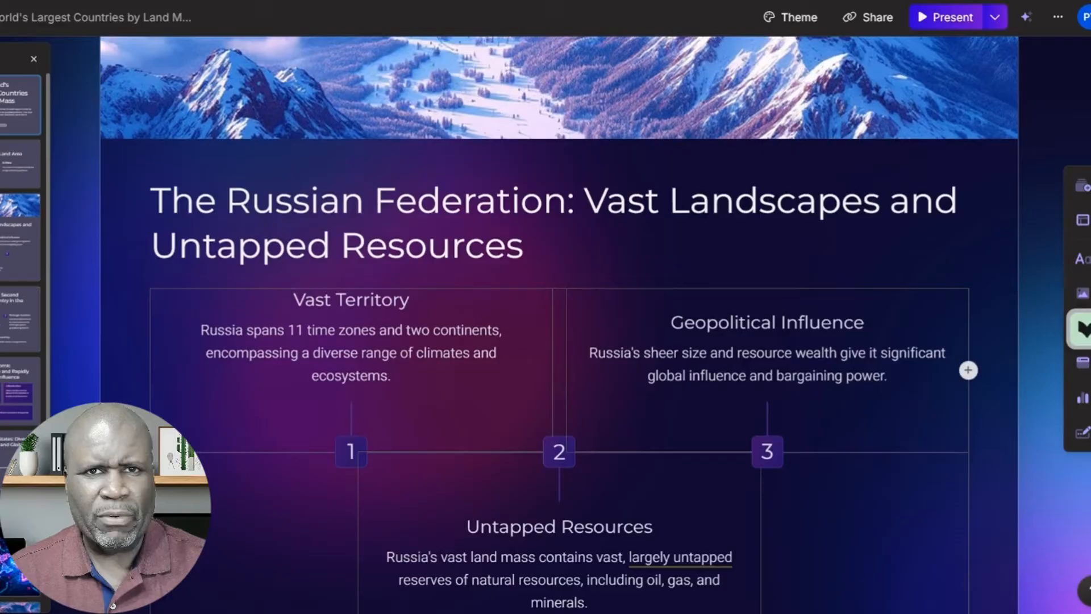
pyautogui.scroll(-3)
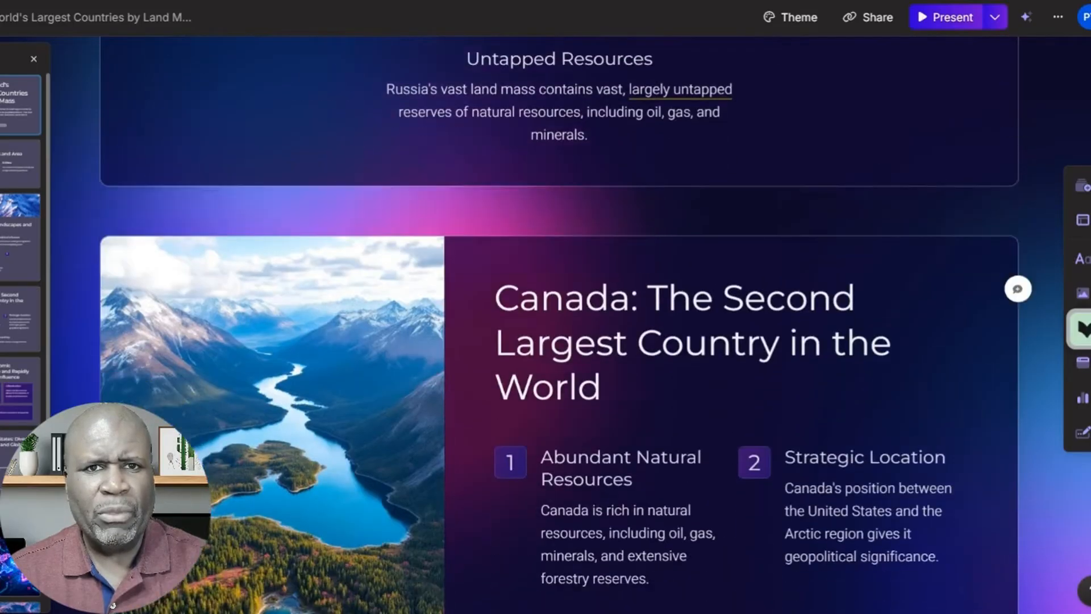
pyautogui.scroll(-3)
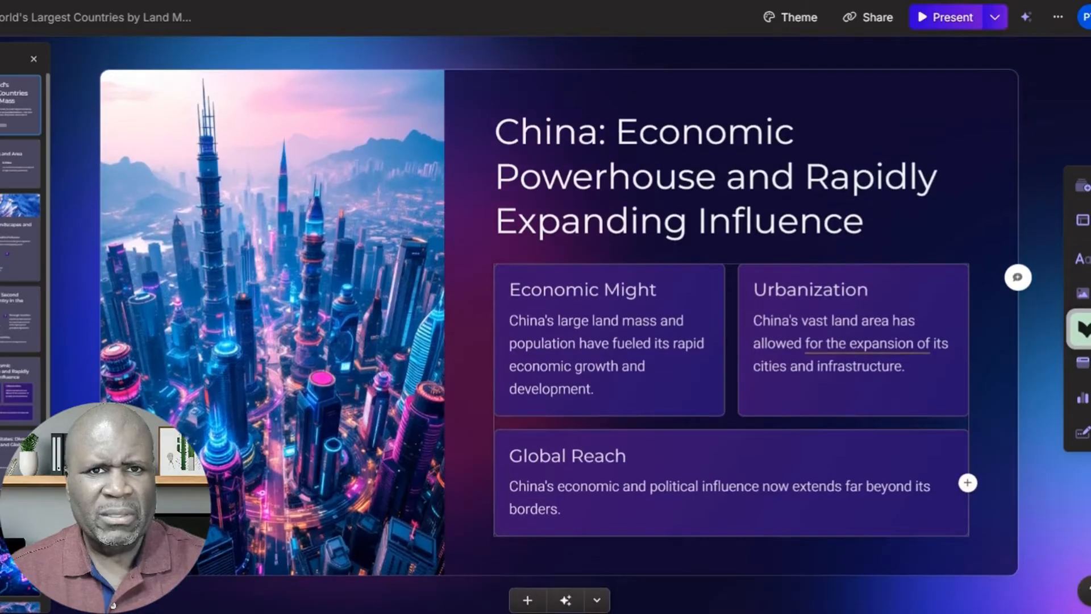
pyautogui.scroll(-3)
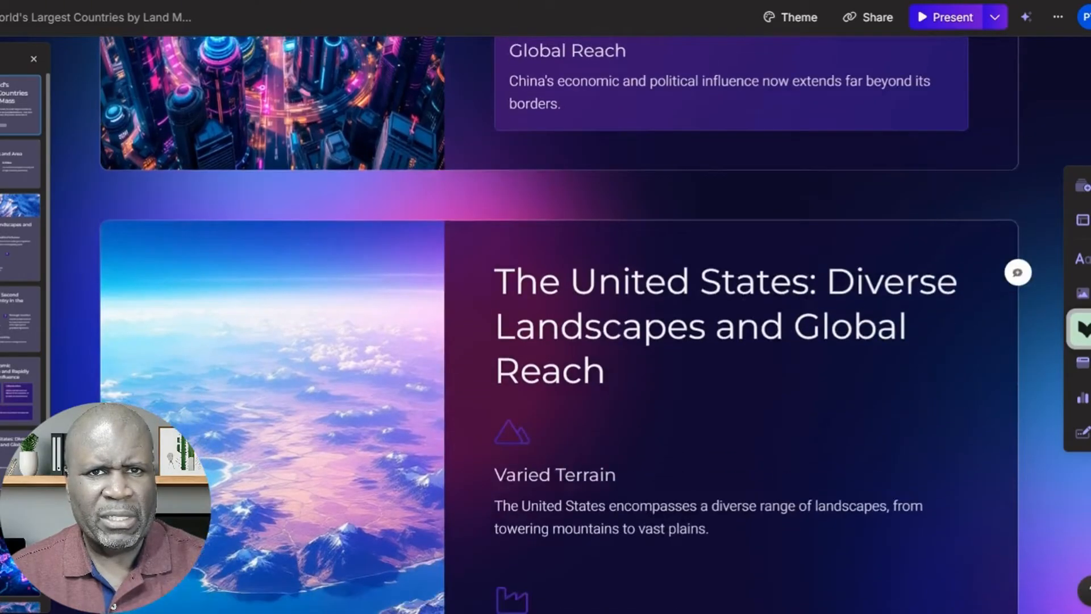
pyautogui.scroll(-3)
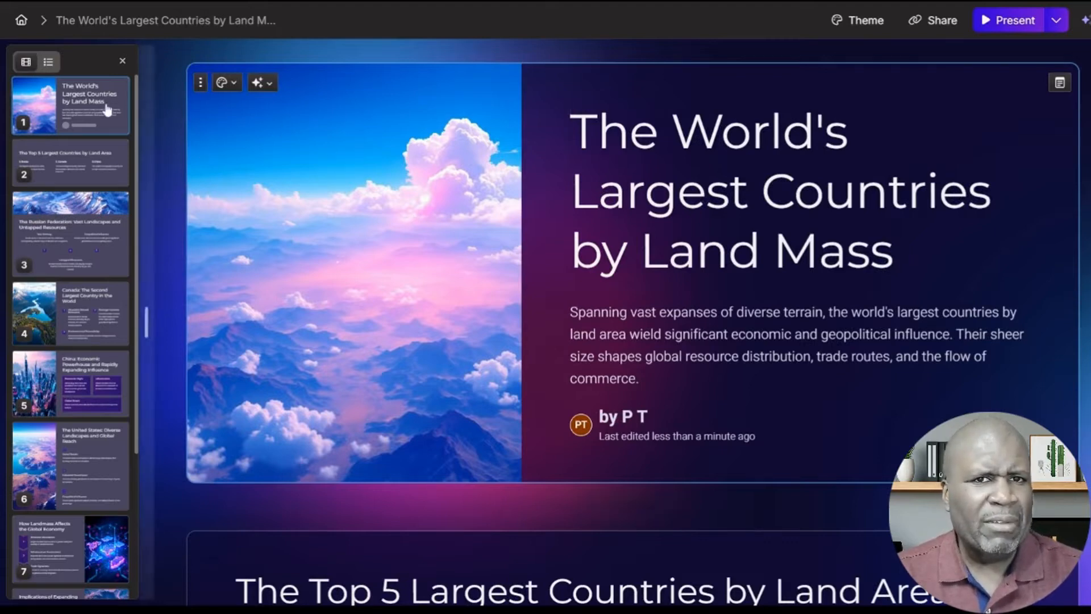
pyautogui.moveTo(75, 506)
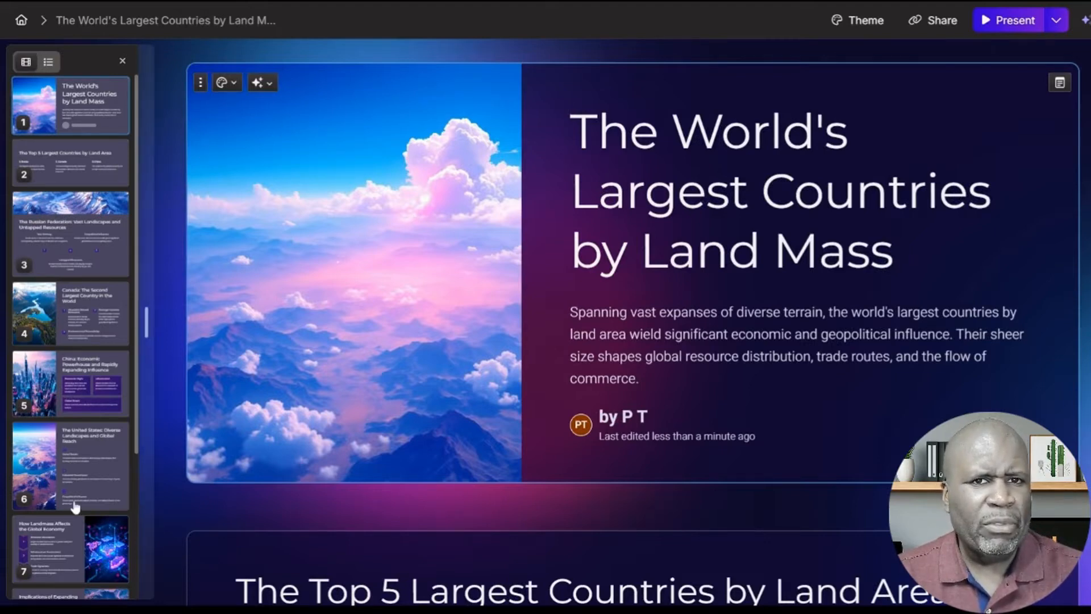
pyautogui.moveTo(78, 170)
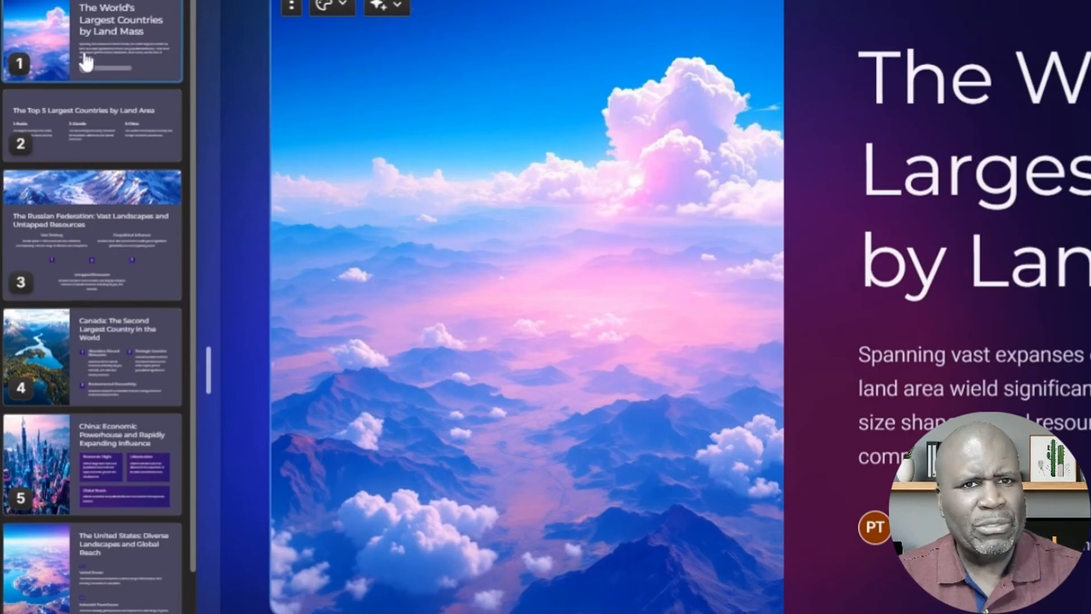
pyautogui.moveTo(87, 369)
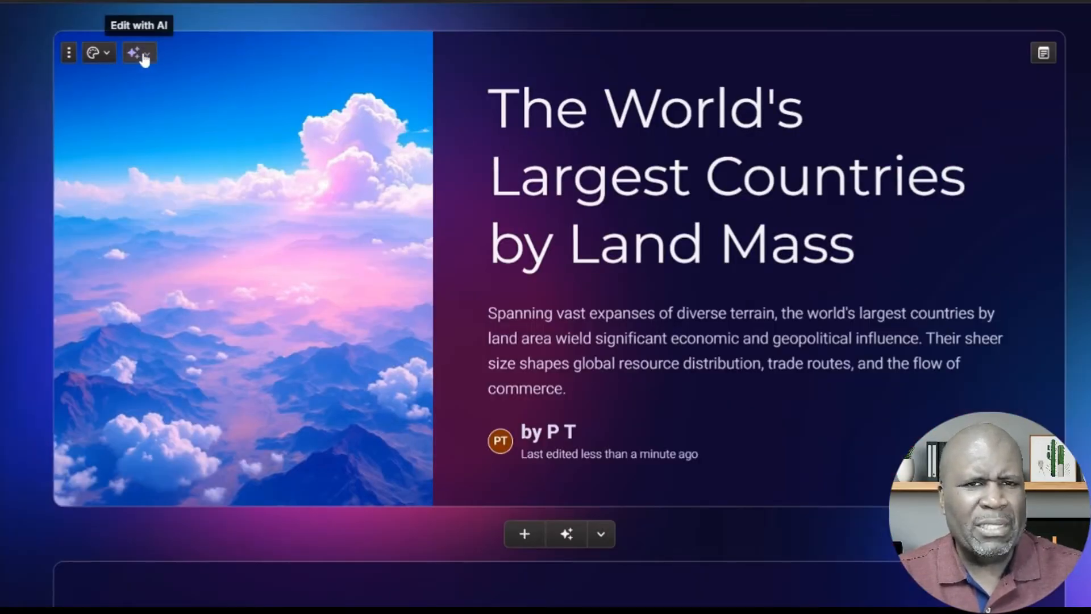
pyautogui.click(133, 53)
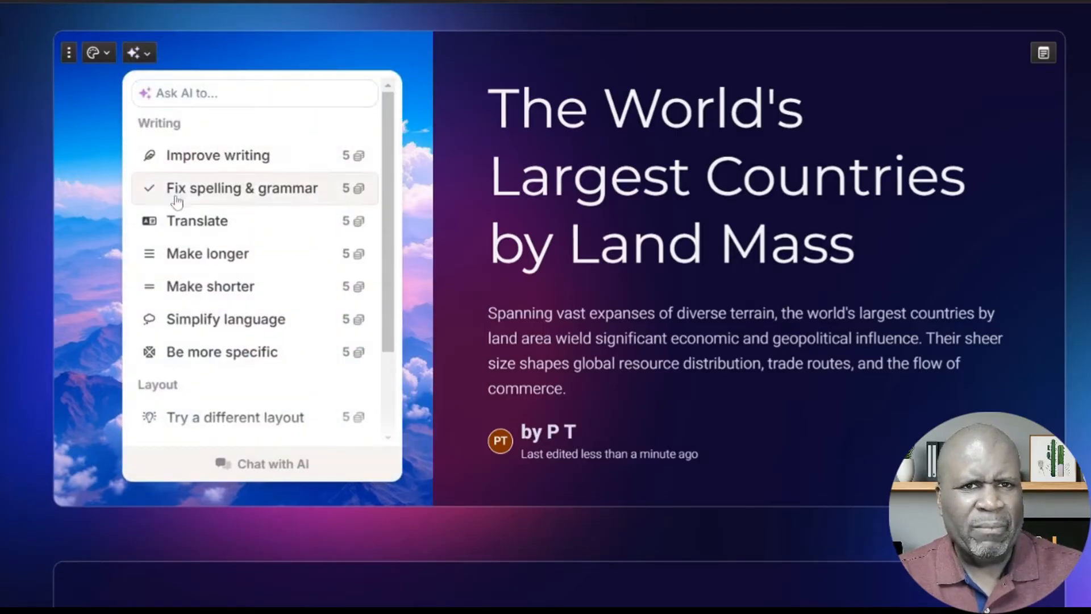
pyautogui.moveTo(211, 286)
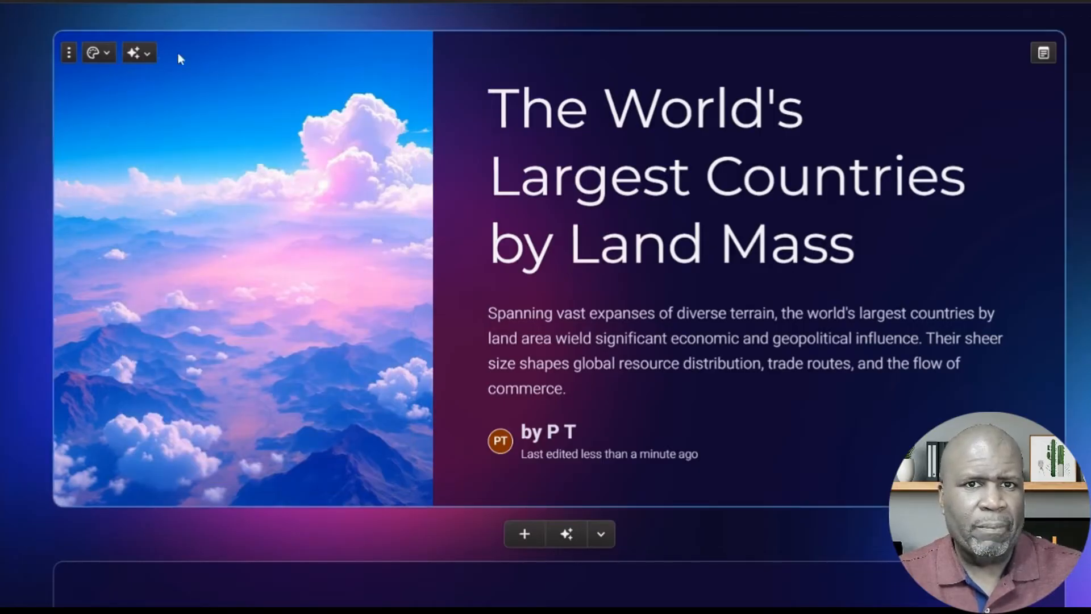
pyautogui.click(93, 53)
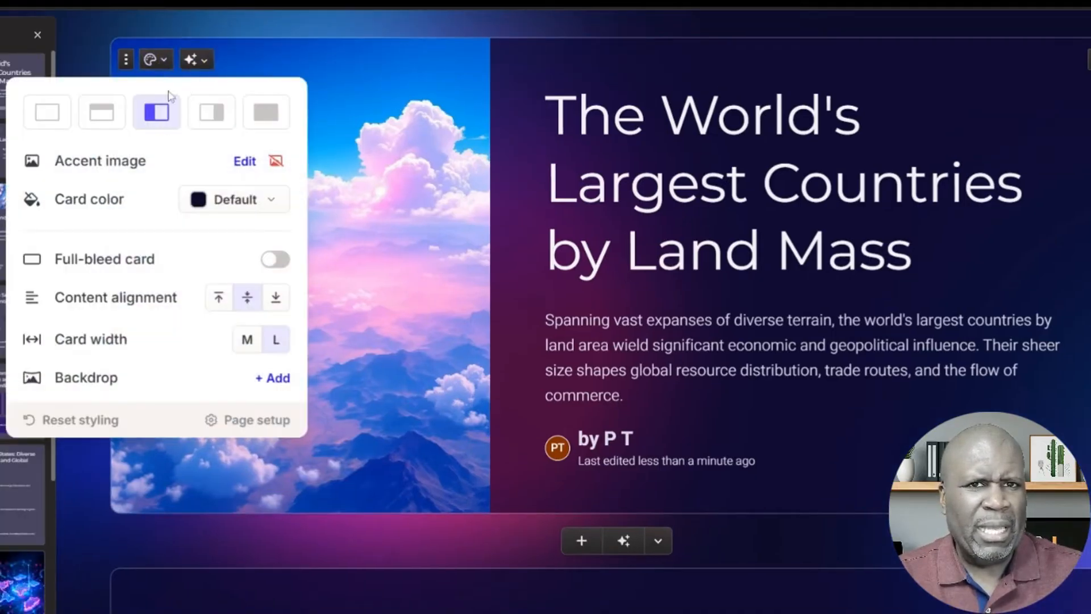
pyautogui.moveTo(102, 112)
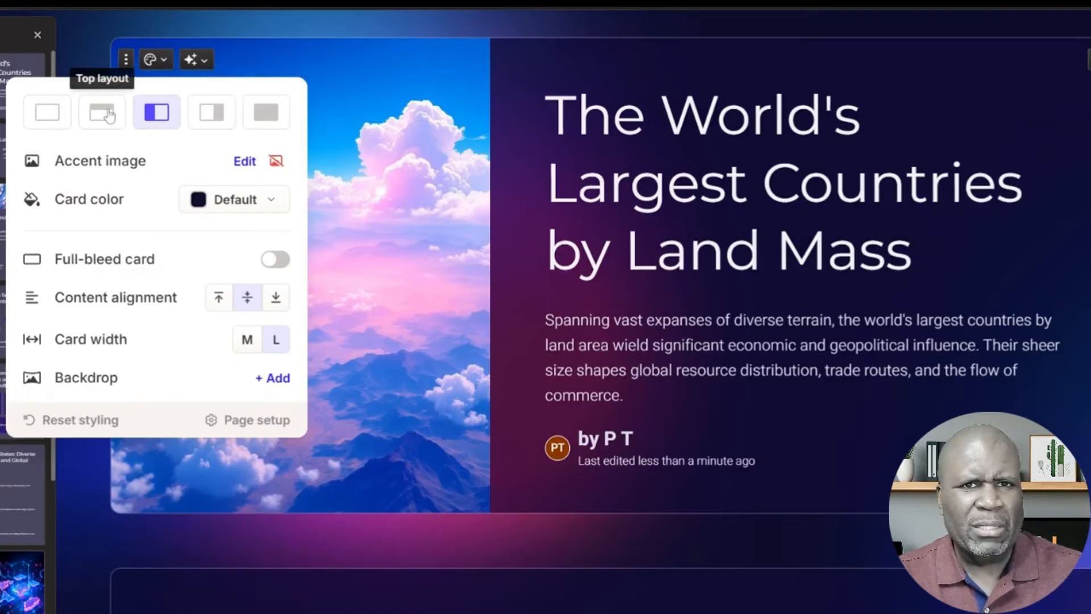
pyautogui.moveTo(100, 118)
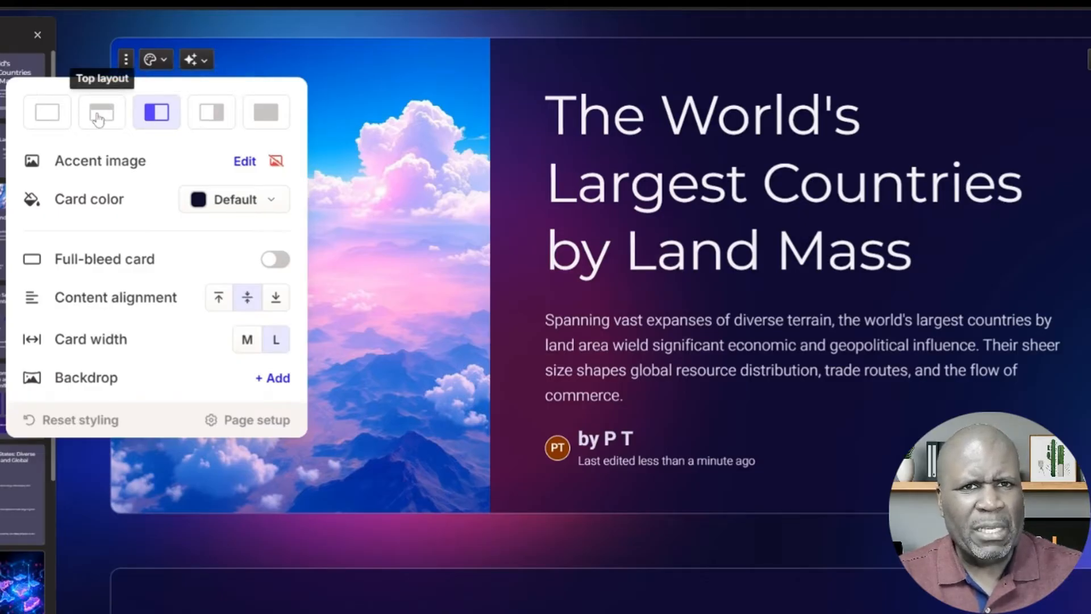
pyautogui.click(101, 112)
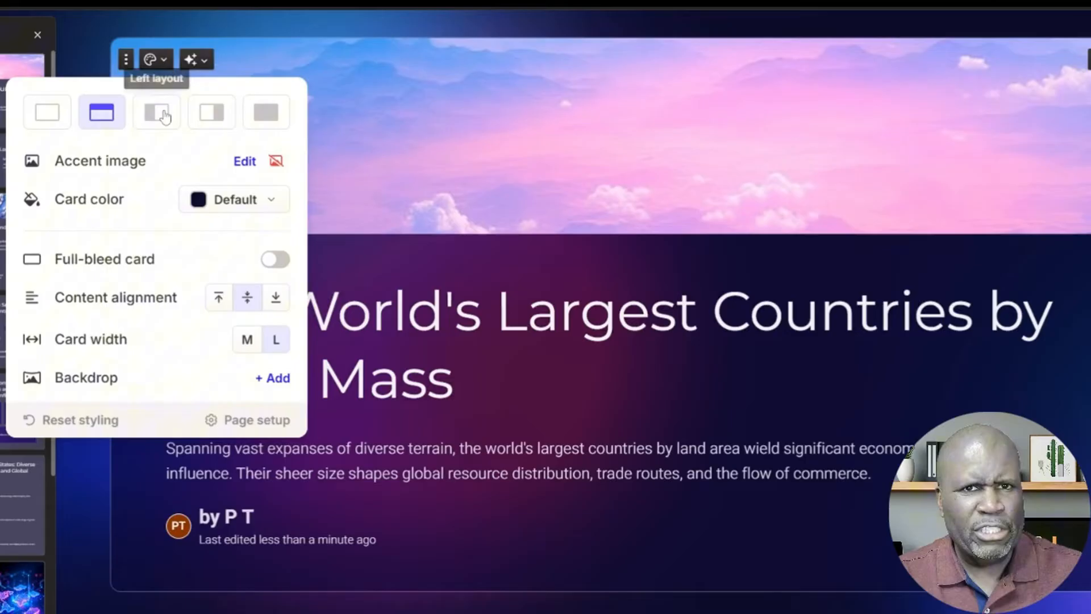
pyautogui.click(211, 112)
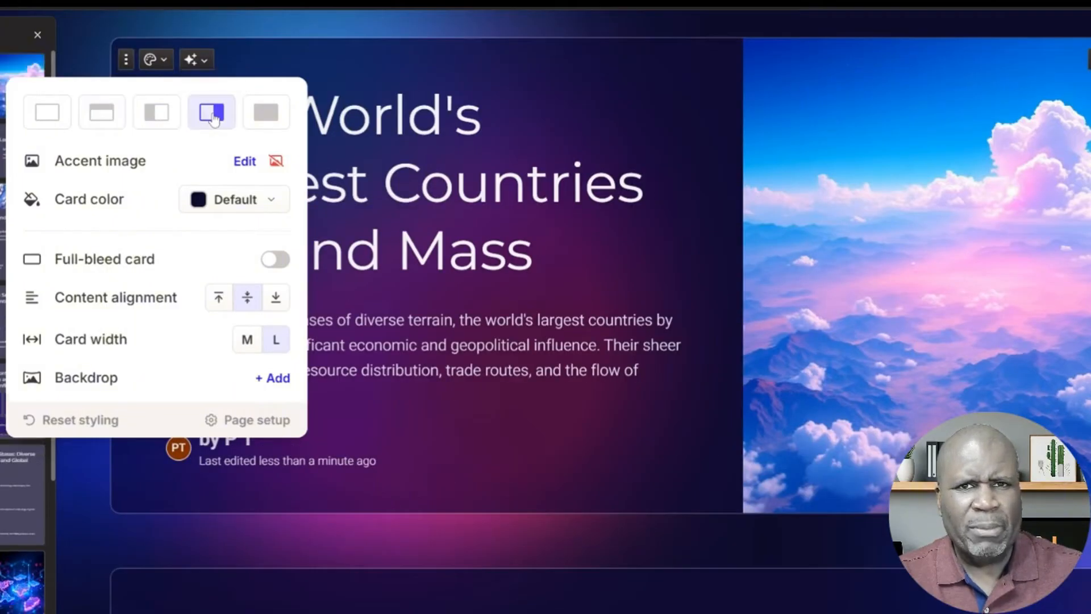
pyautogui.moveTo(46, 113)
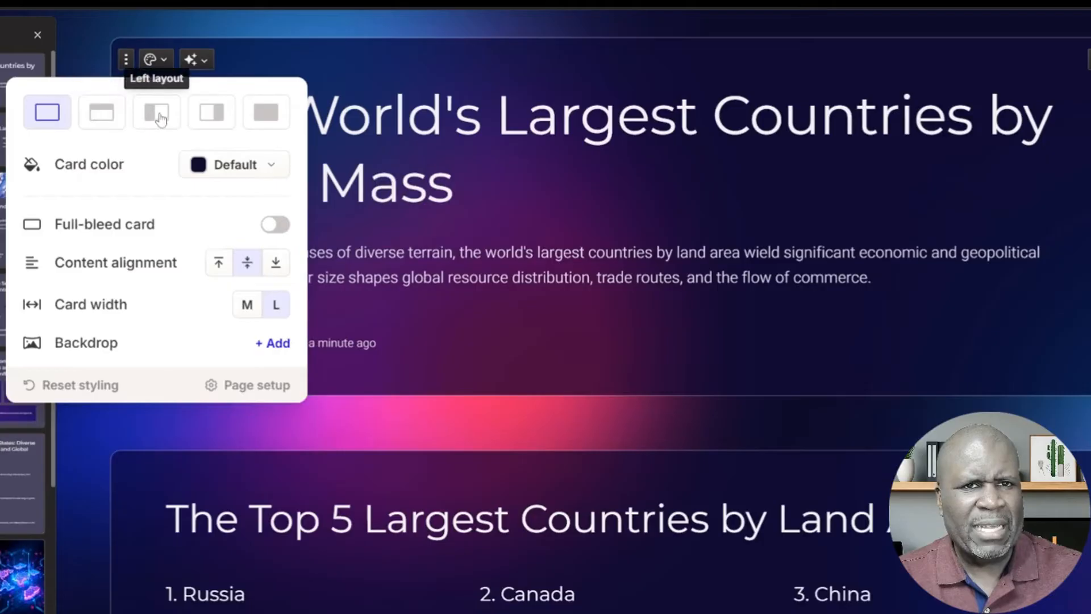
pyautogui.click(155, 112)
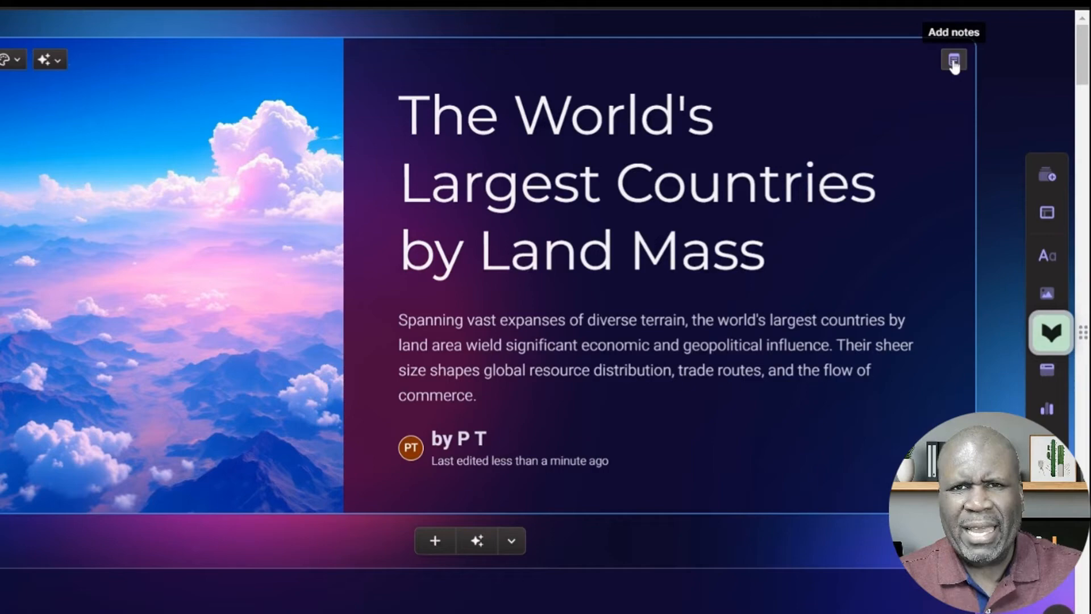
pyautogui.click(953, 60)
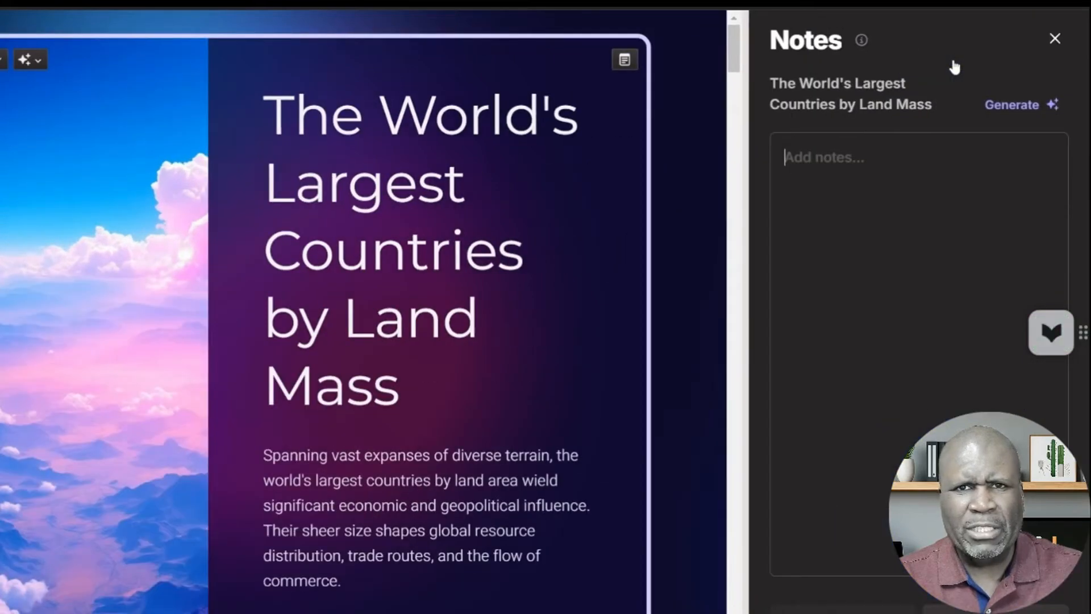
pyautogui.moveTo(623, 59)
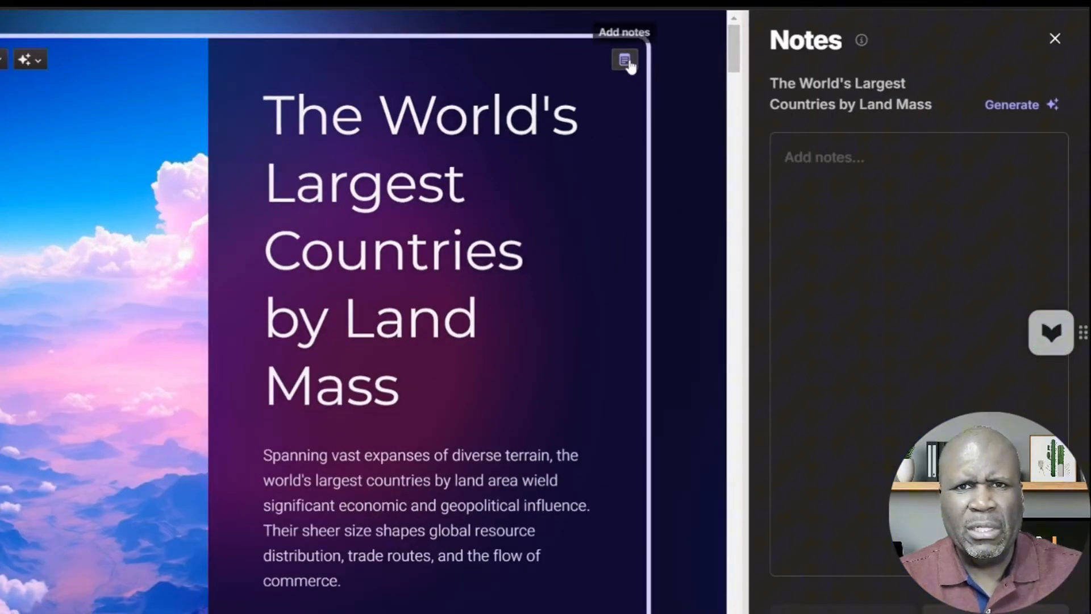
pyautogui.click(1054, 38)
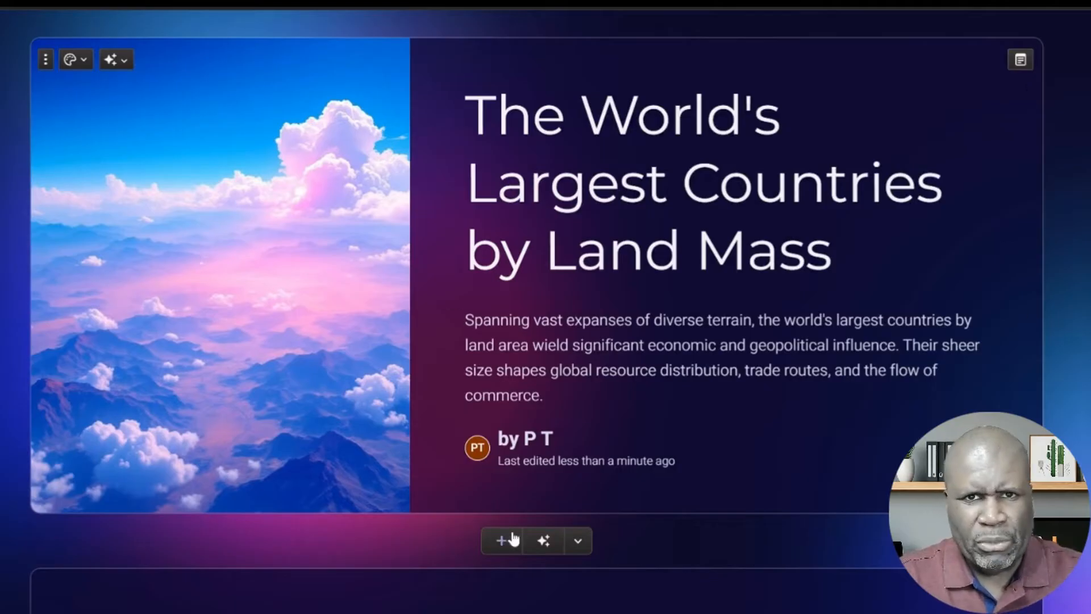
pyautogui.moveTo(500, 540)
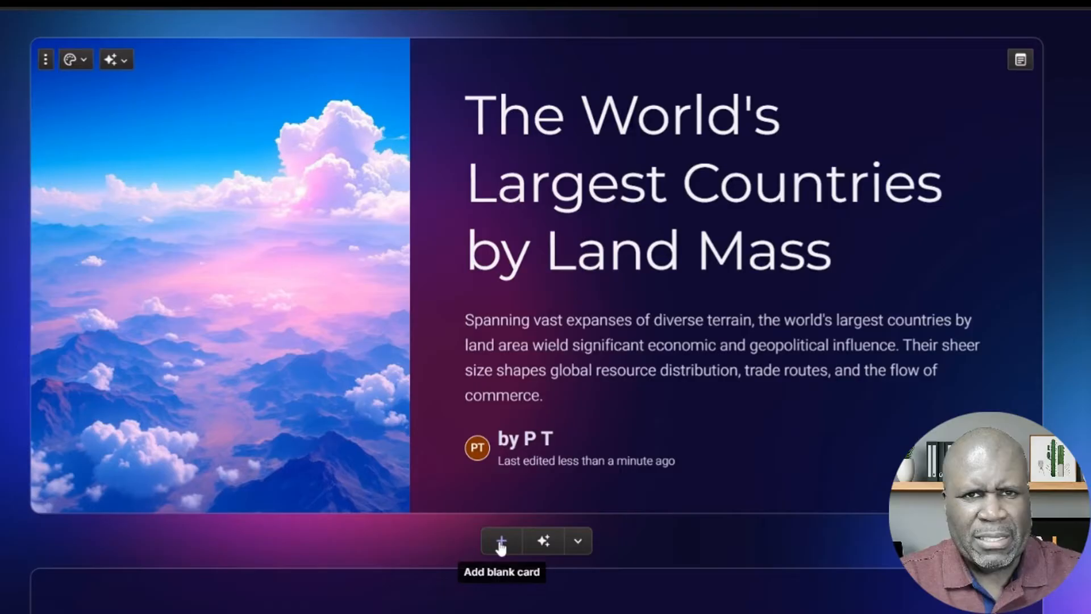
# Step: Add a blank card after the title card using the three-column image template
pyautogui.click(500, 540)
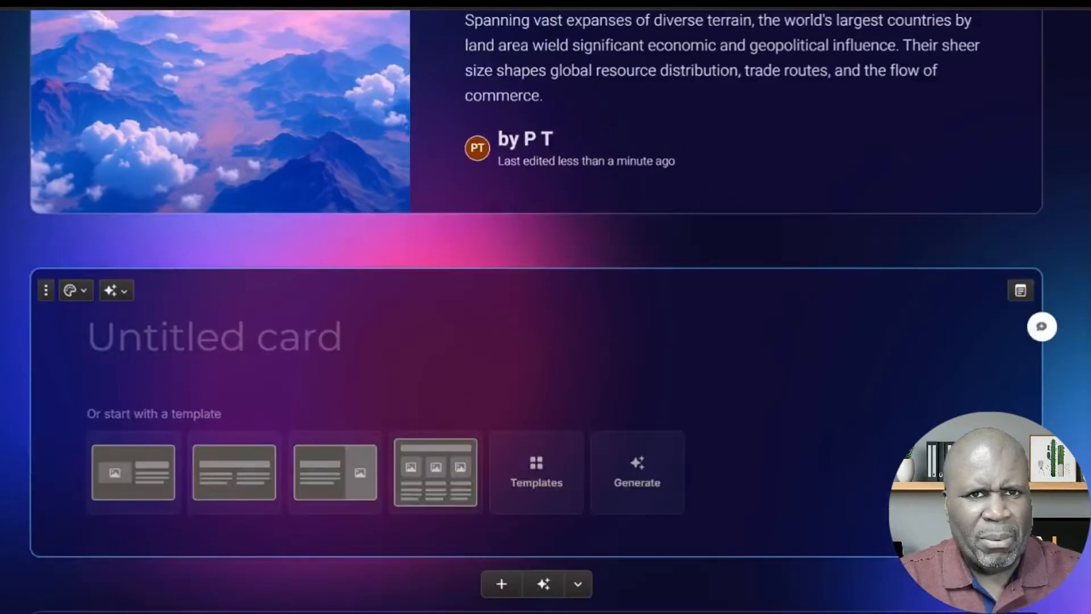
pyautogui.scroll(-3)
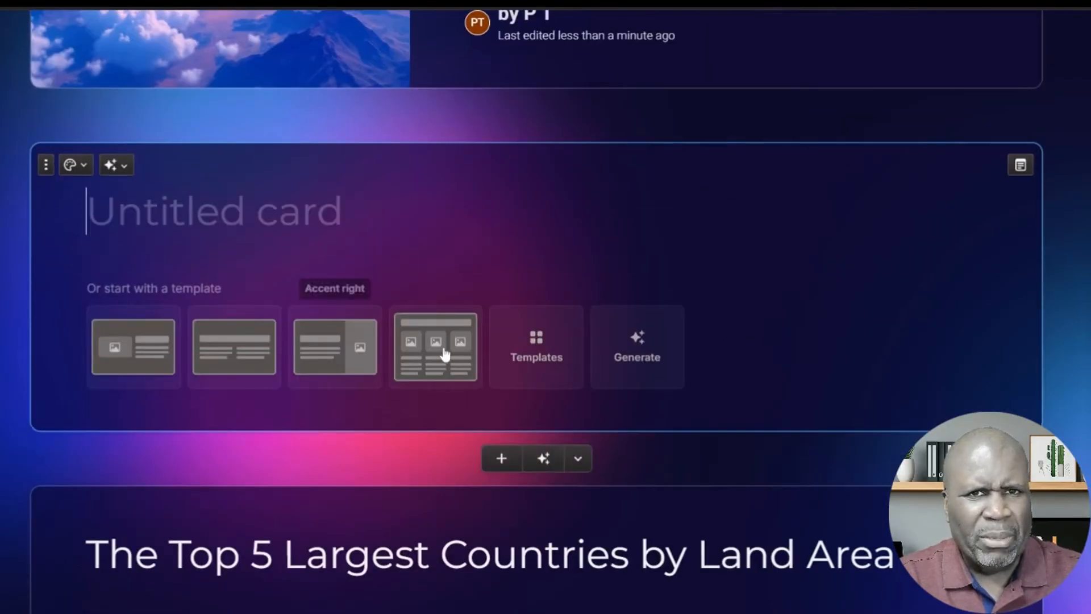
pyautogui.click(435, 347)
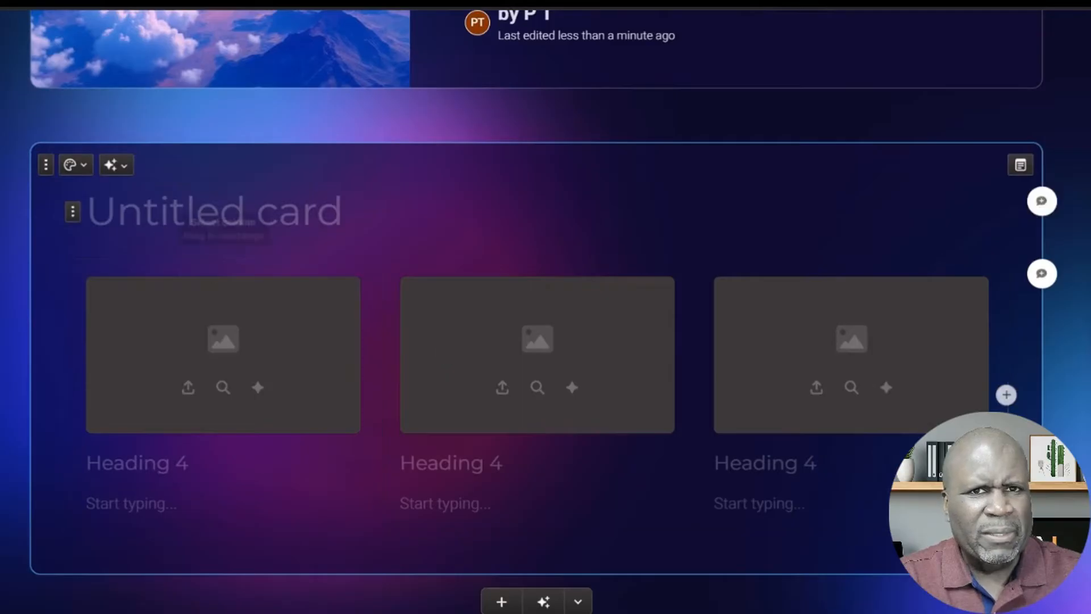
pyautogui.moveTo(109, 165)
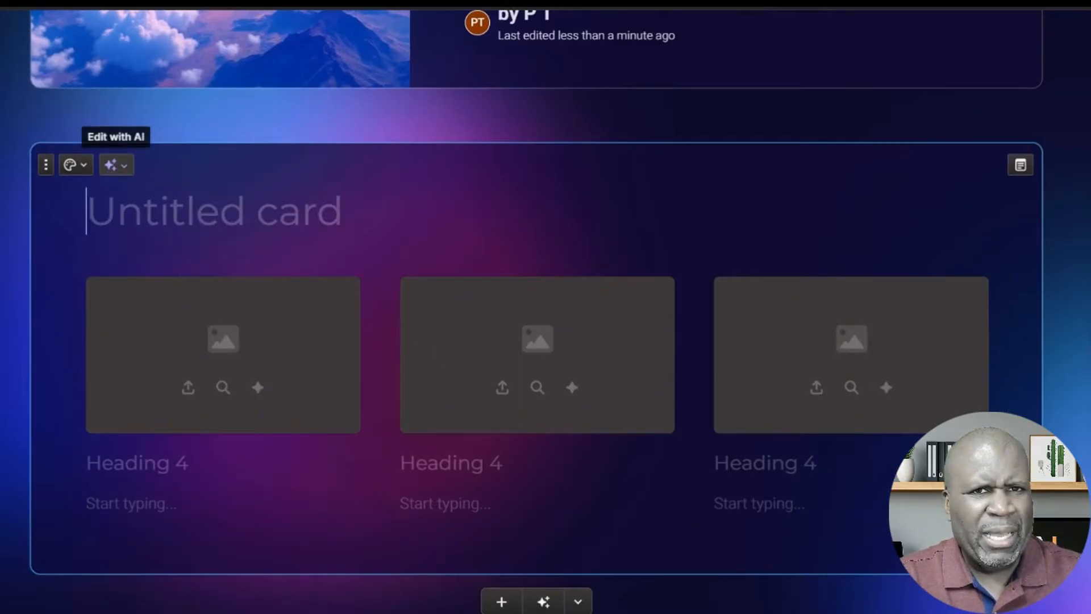
# Step: Ask Edit with AI to rework the new card around 'gobal population over time'
pyautogui.click(109, 164)
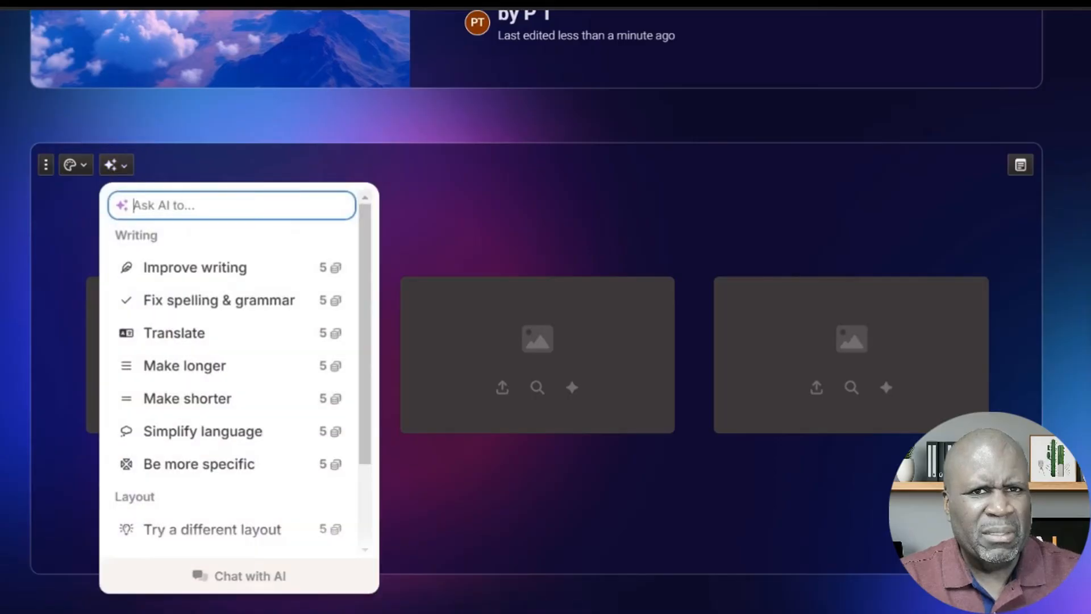
pyautogui.write('gobal population over time')
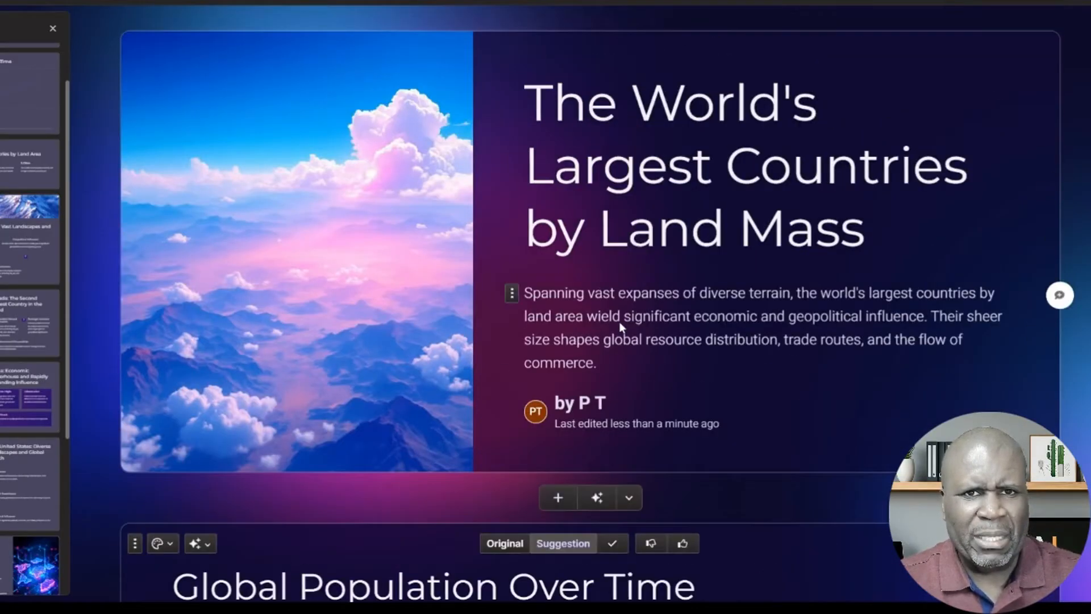
pyautogui.scroll(-3)
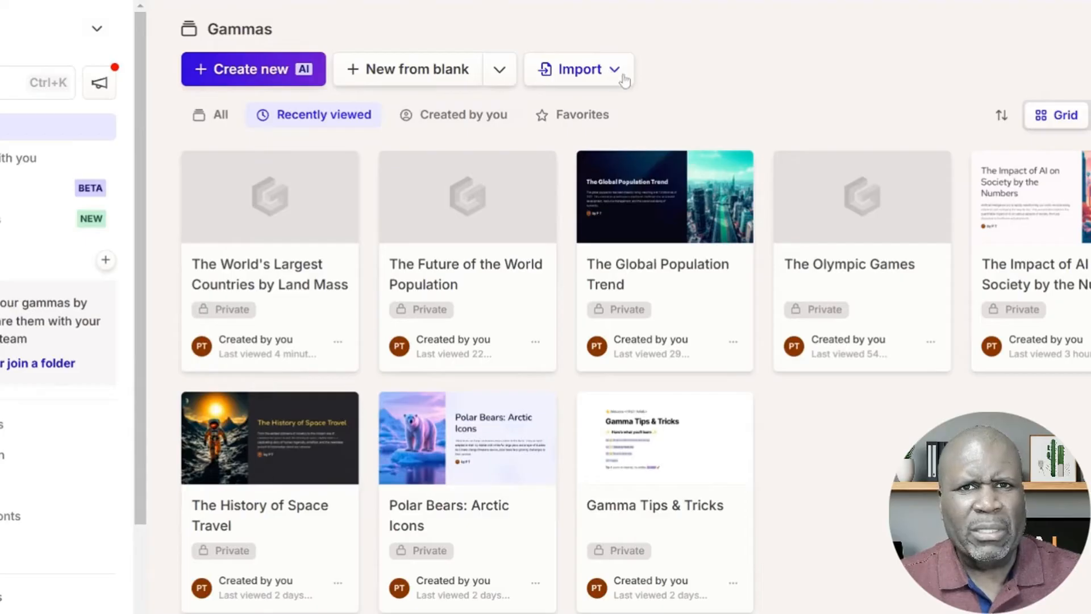
# Step: Start a new AI-created deck from an imported file or URL
pyautogui.click(578, 68)
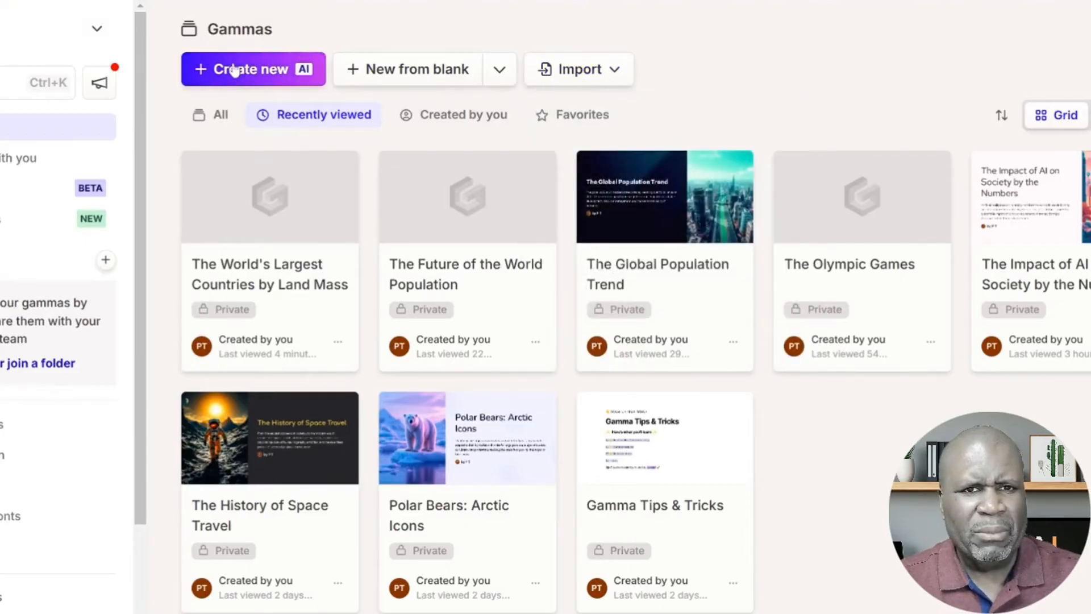
pyautogui.click(252, 69)
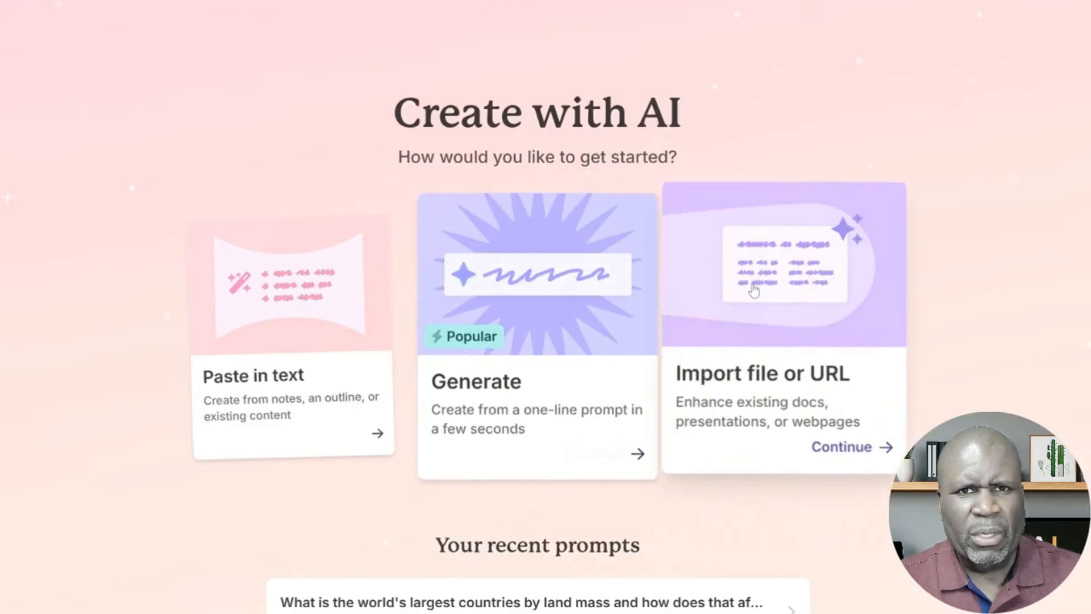
pyautogui.click(840, 447)
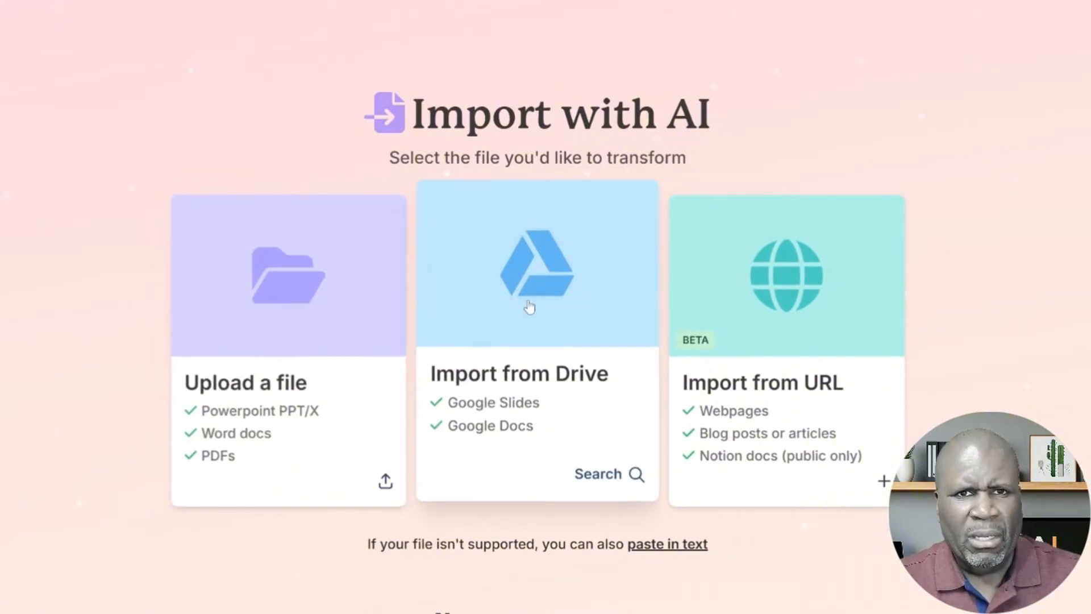
# Step: Import the Wikipedia article text by URL into the 8-card prompt editor
pyautogui.click(784, 382)
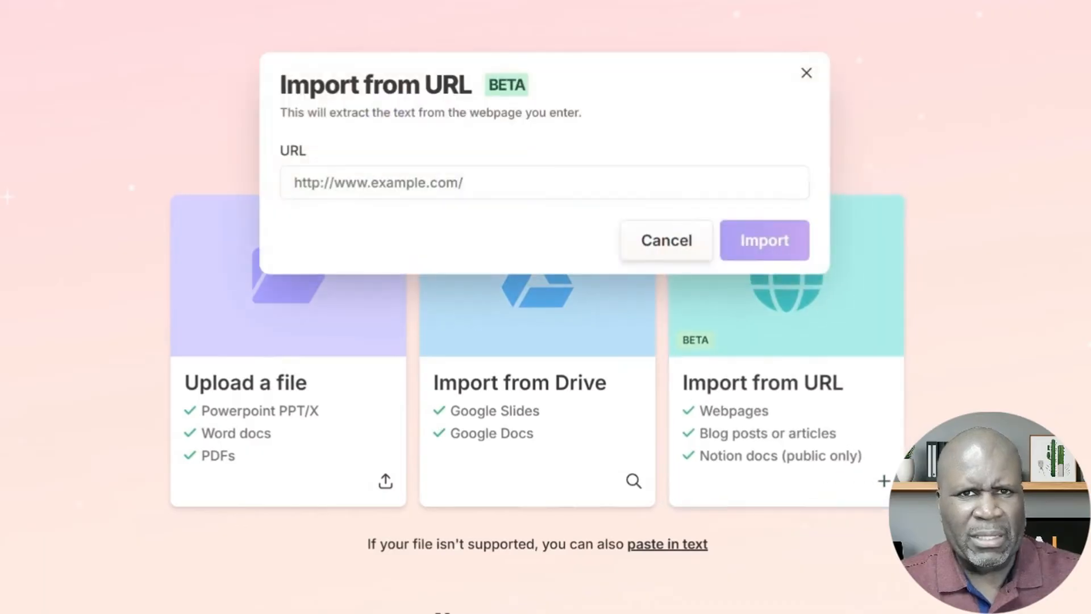
pyautogui.write('https://en.wikipedia.org/wiki/Olympic_Games')
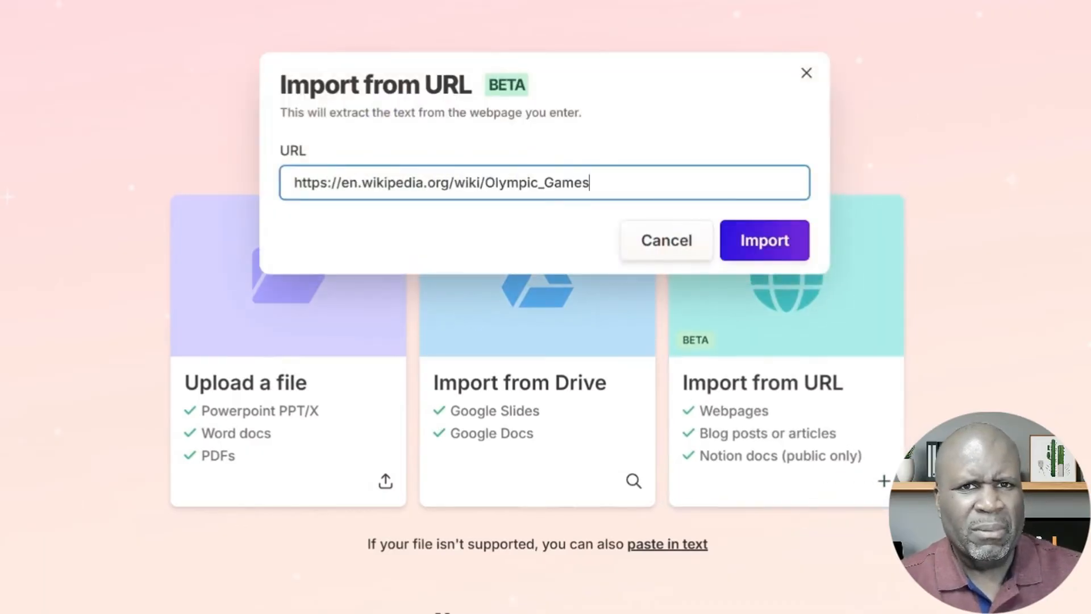
pyautogui.click(763, 239)
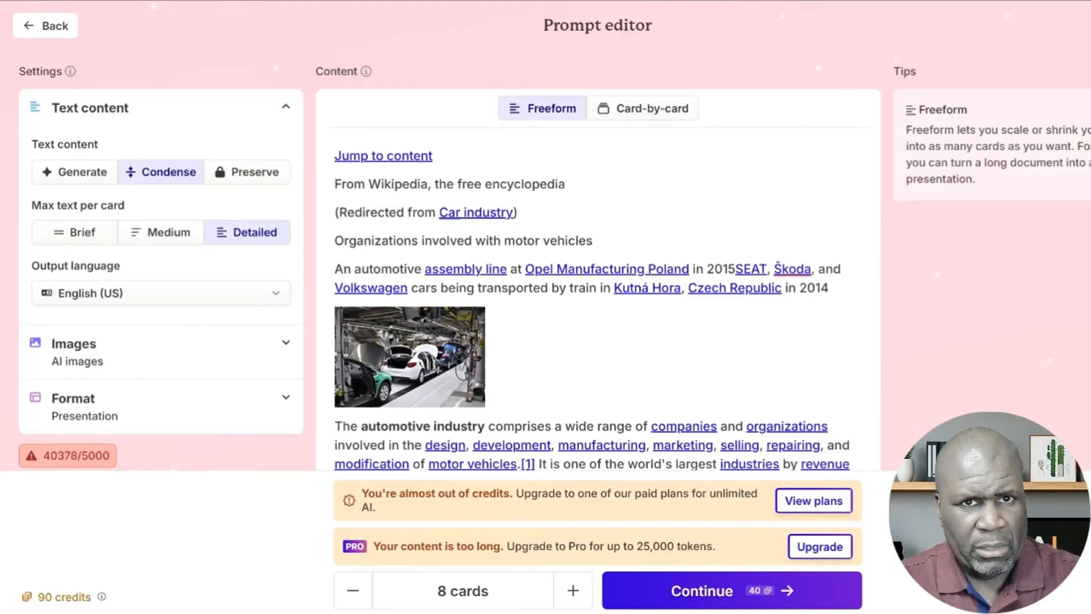
pyautogui.moveTo(959, 278)
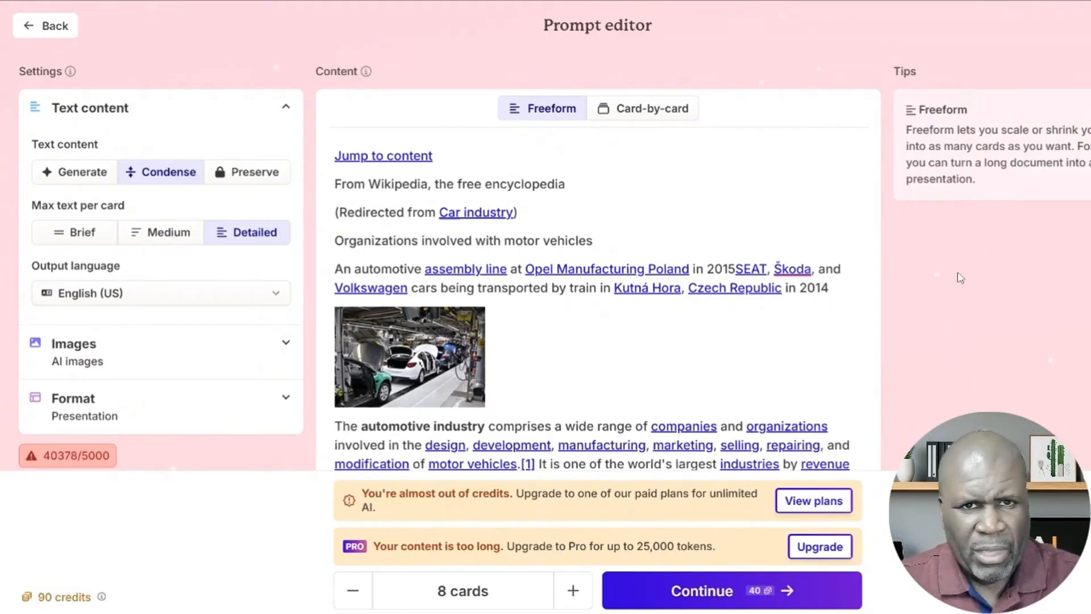
# Step: Raise the imported deck to 9 cards and continue to the theme picker
pyautogui.scroll(-3)
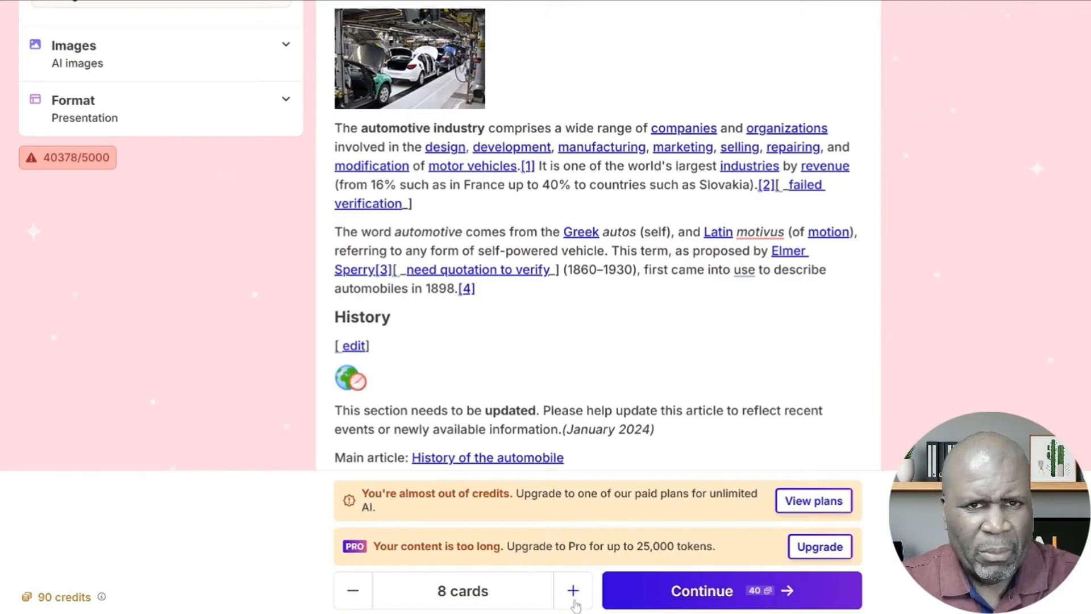
pyautogui.click(573, 590)
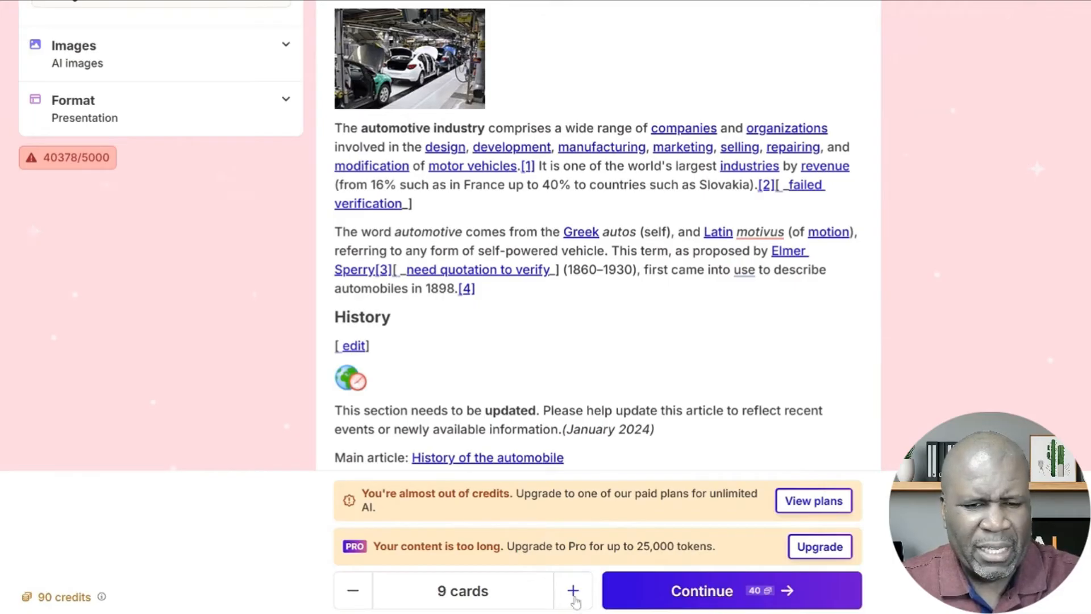
pyautogui.click(572, 590)
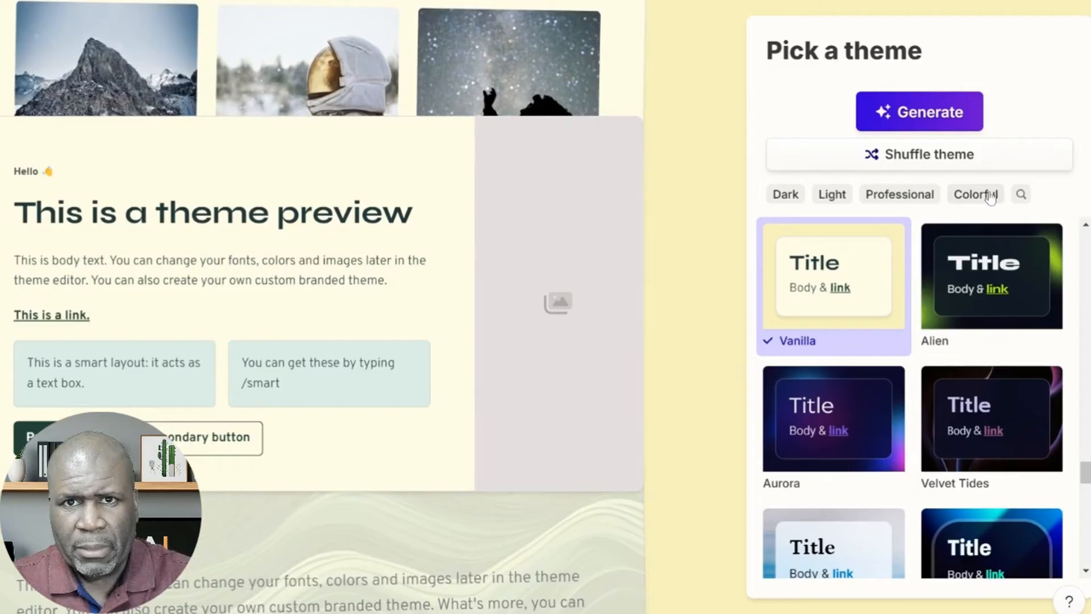
# Step: Filter to colorful themes, preview Borealis, pick the light Prism theme and generate the deck
pyautogui.click(975, 194)
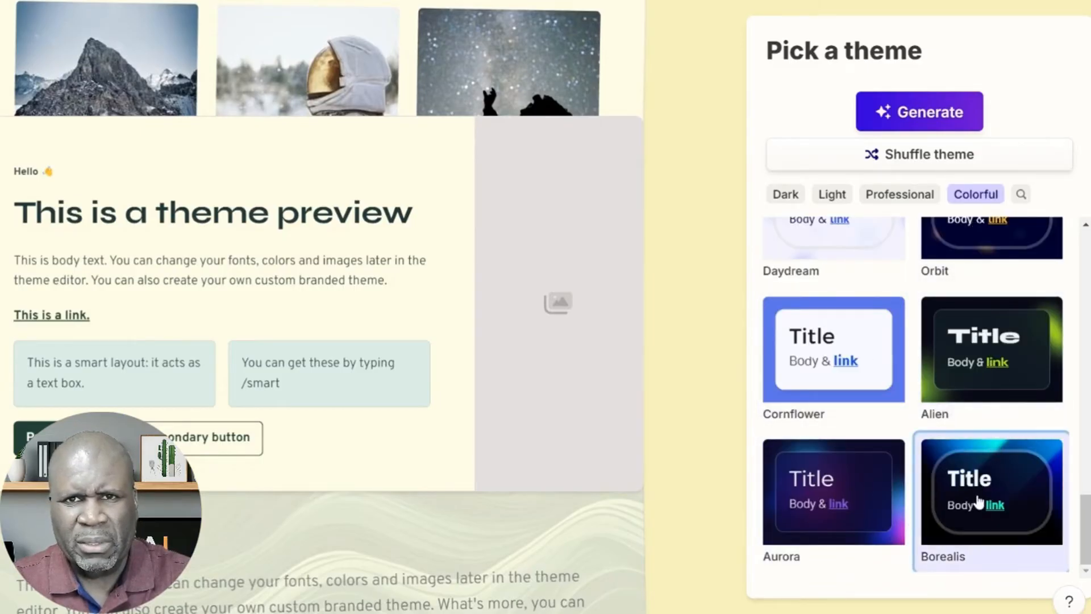
pyautogui.click(991, 489)
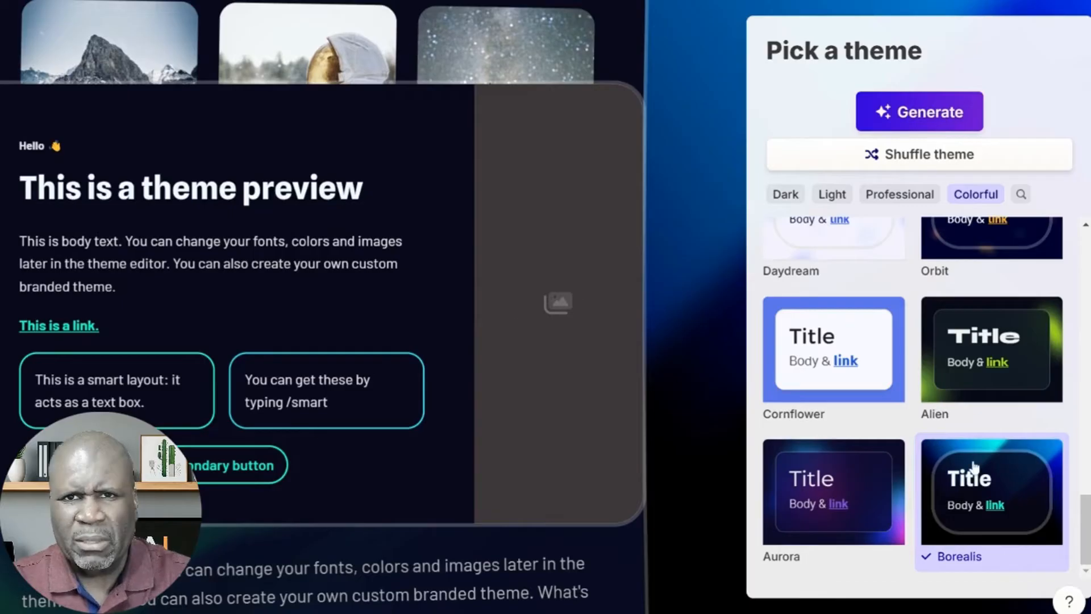
pyautogui.scroll(-3)
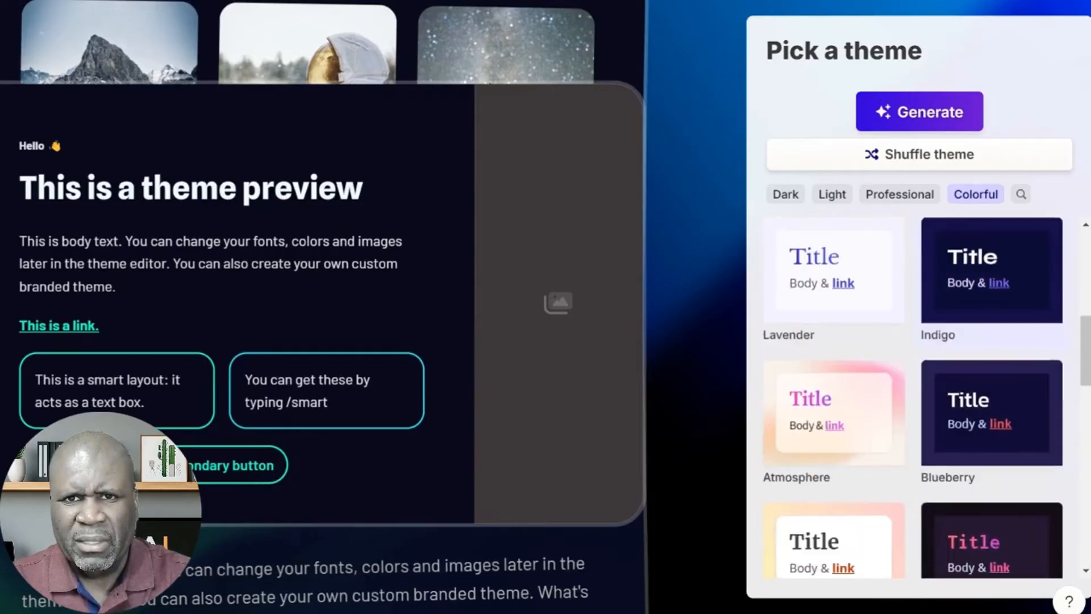
pyautogui.click(918, 111)
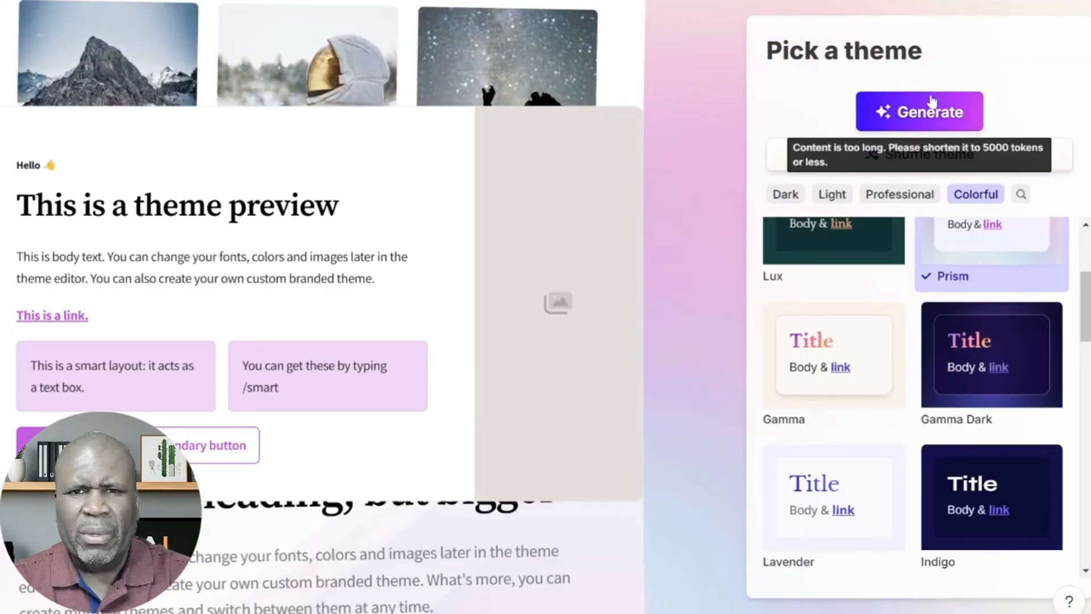
pyautogui.click(918, 111)
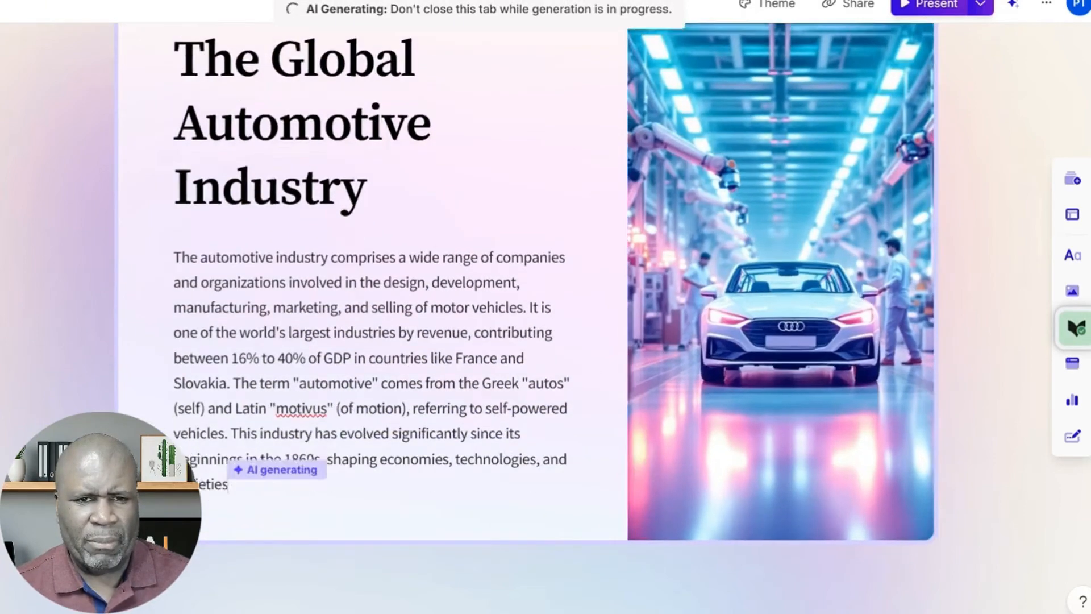
# Step: Scroll along as the automotive deck's cards generate, from the title card to Future Outlook
pyautogui.scroll(-3)
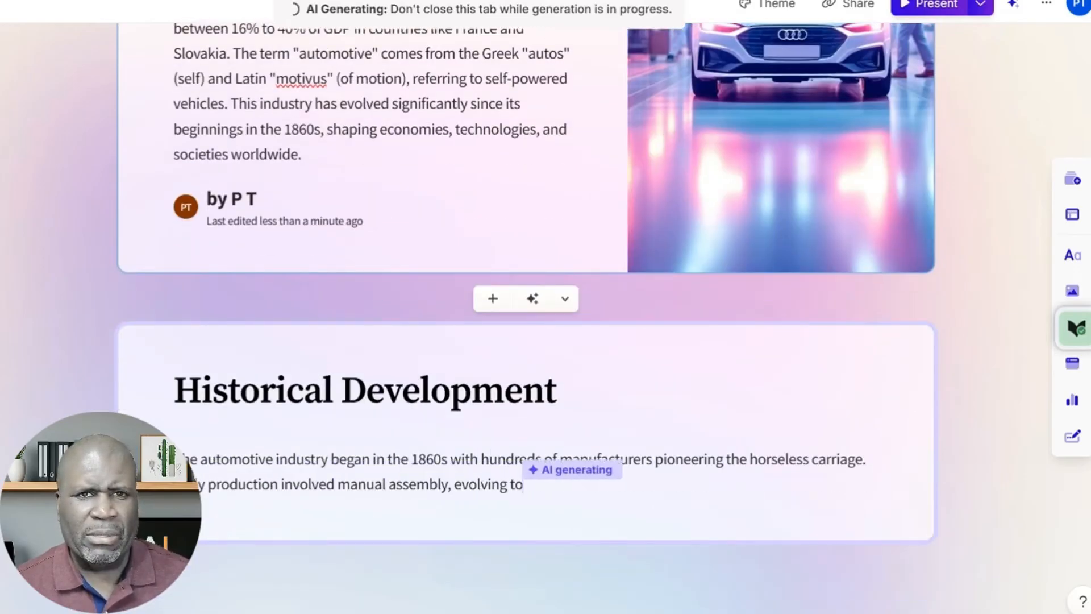
pyautogui.scroll(-3)
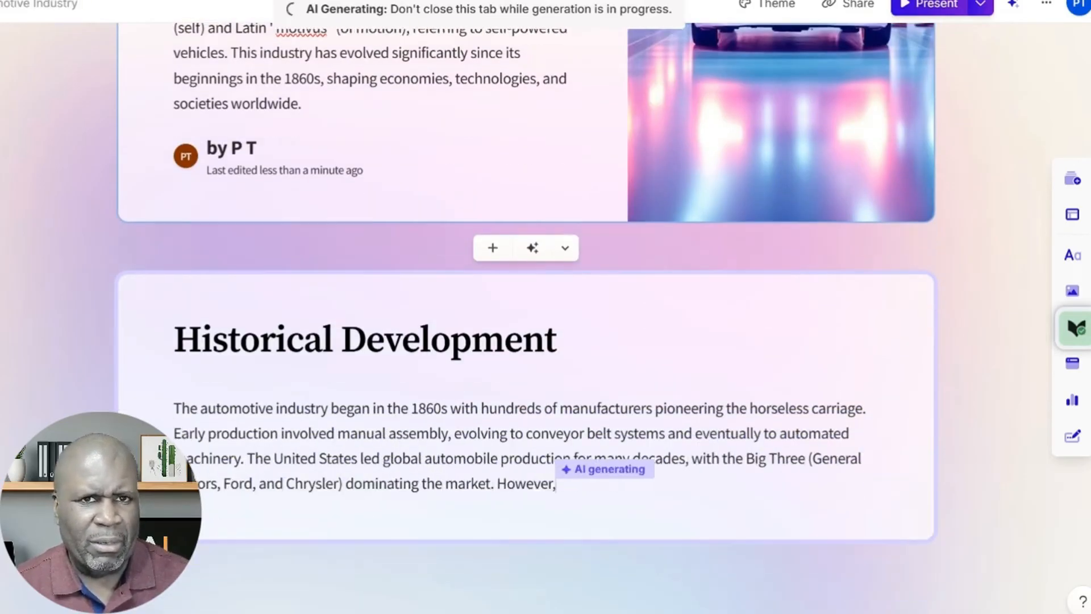
pyautogui.scroll(-3)
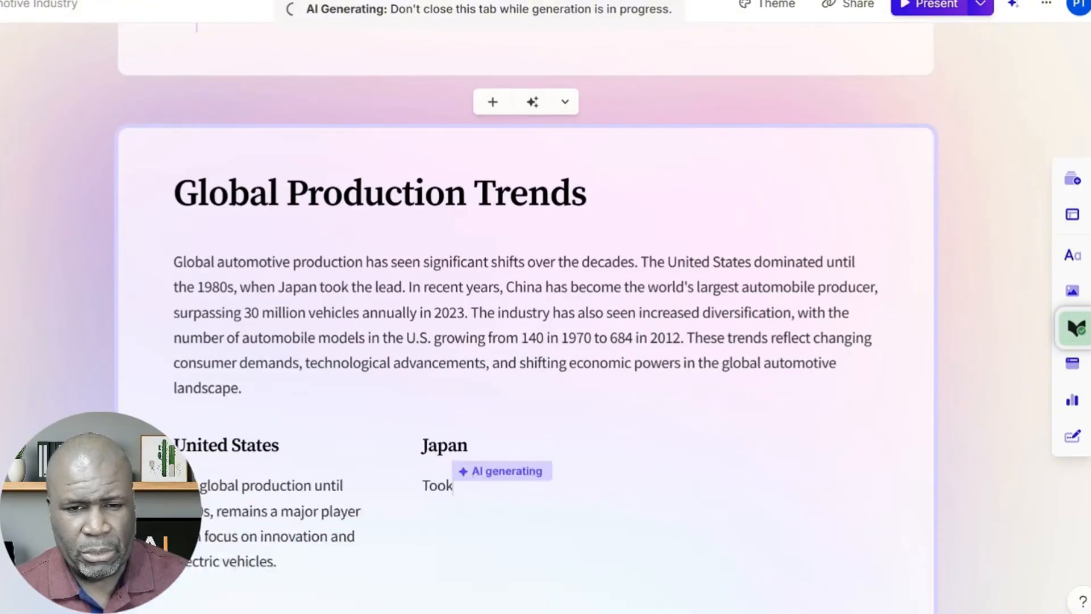
pyautogui.scroll(-3)
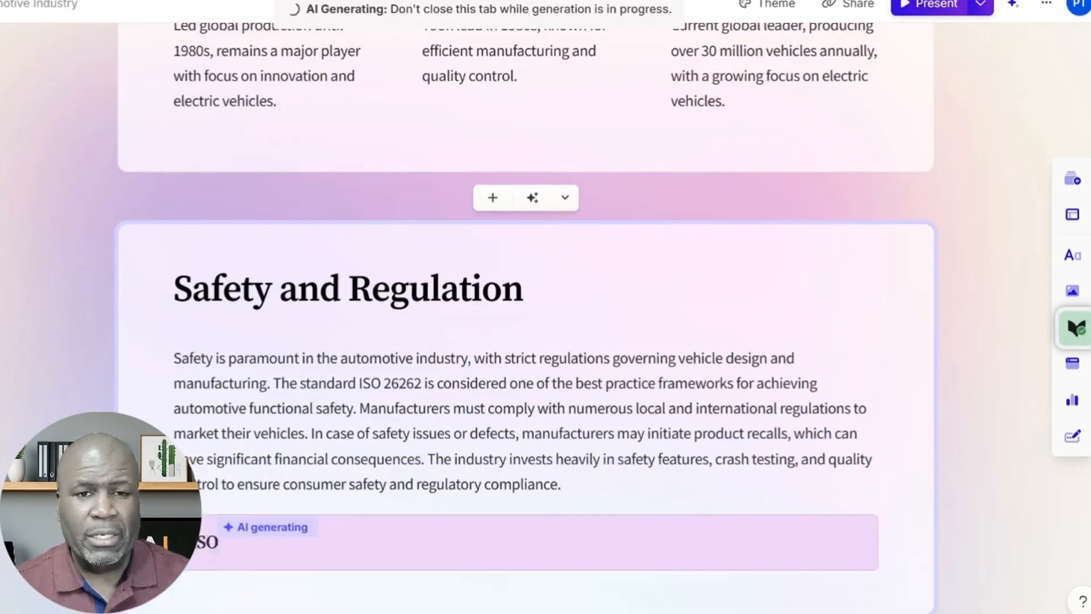
pyautogui.scroll(-3)
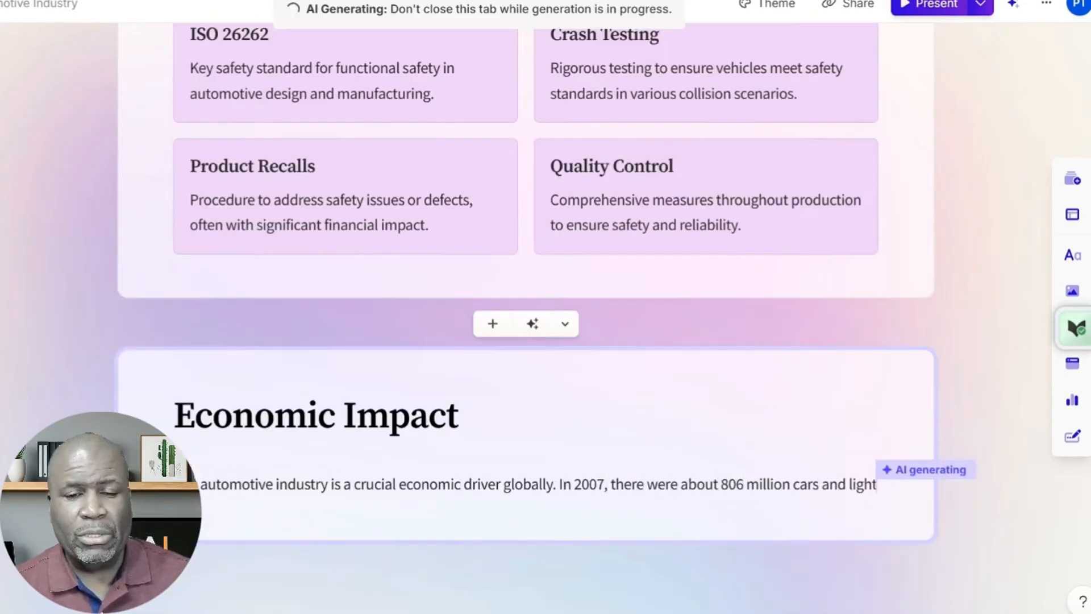
pyautogui.scroll(-3)
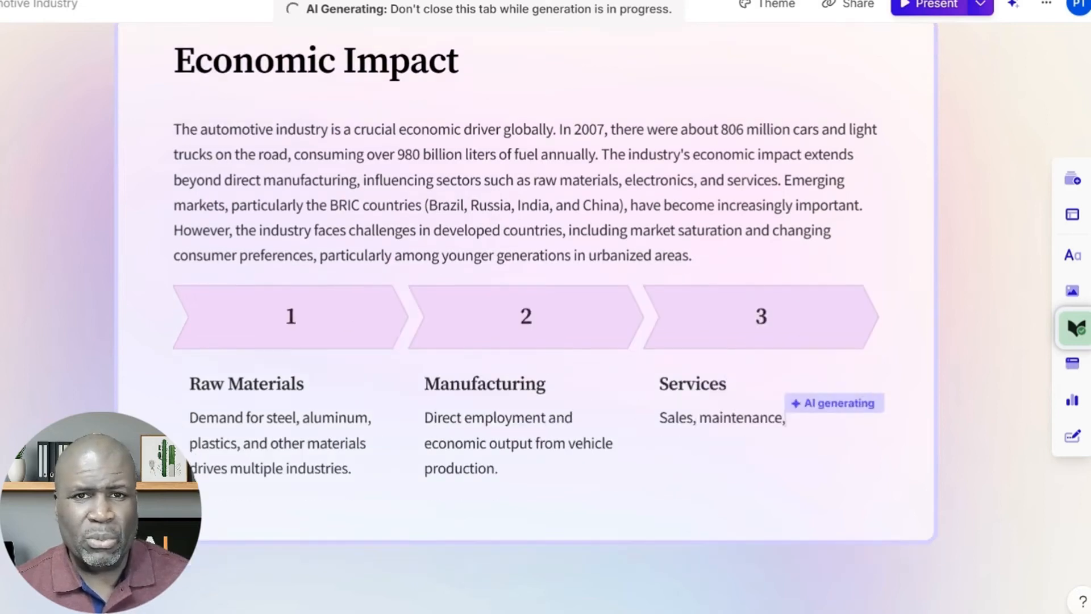
pyautogui.scroll(-3)
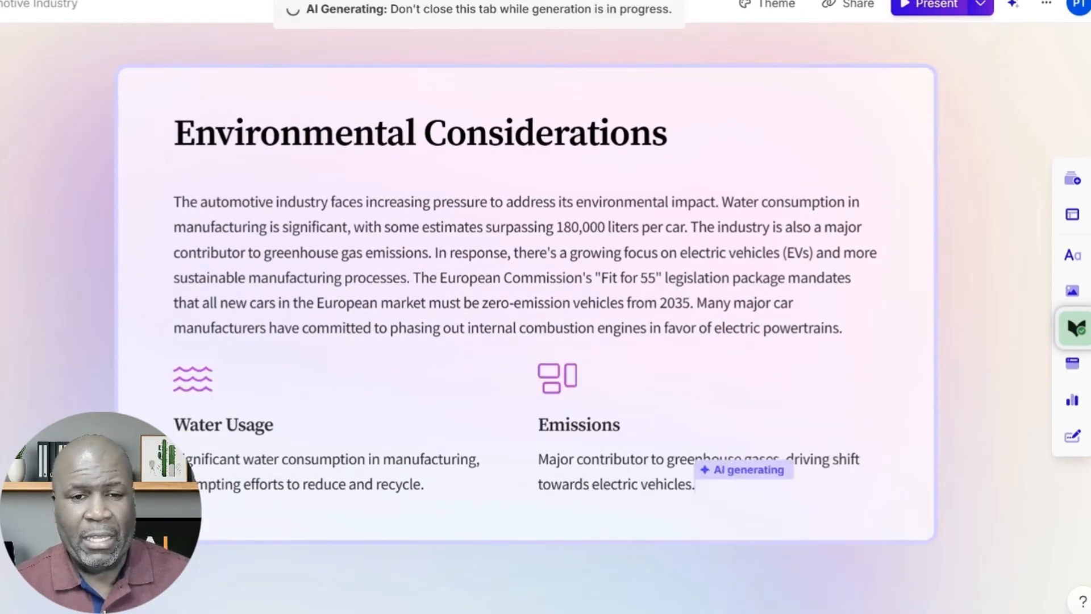
pyautogui.scroll(-3)
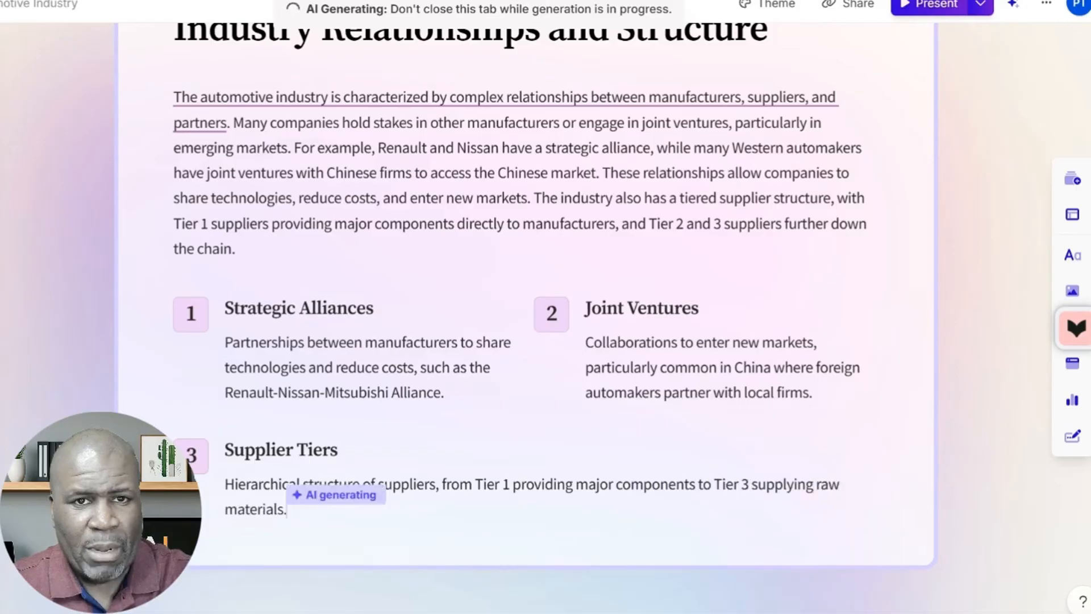
pyautogui.scroll(-3)
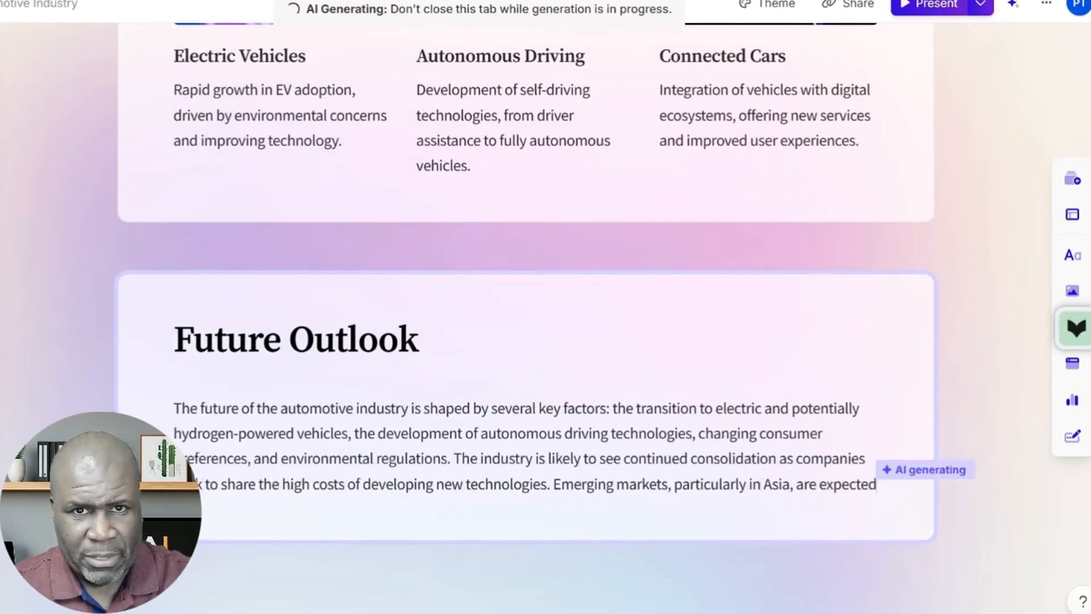
pyautogui.scroll(-3)
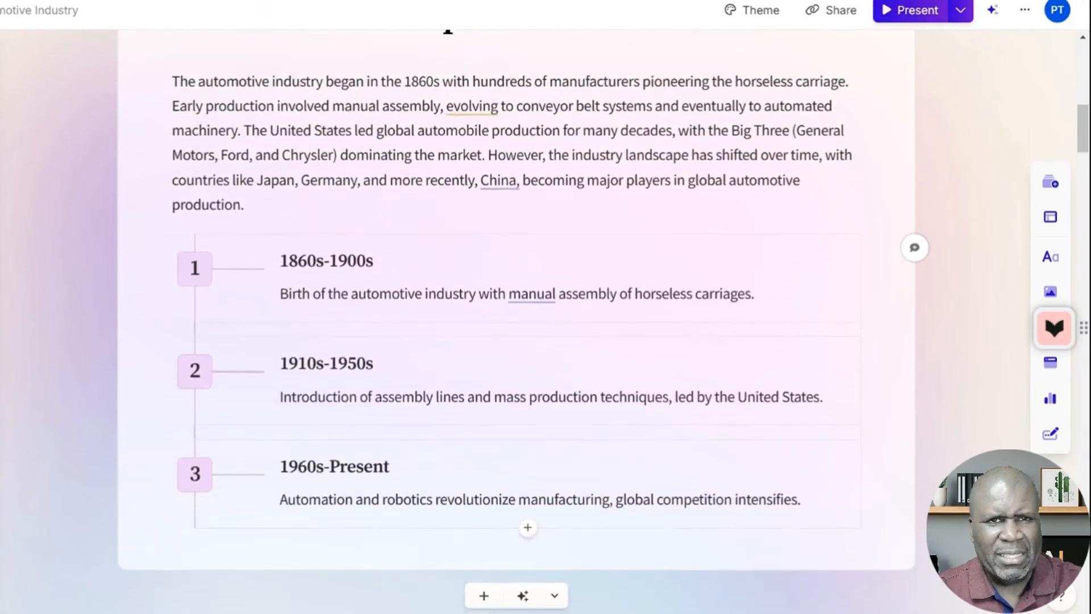
# Step: Scroll through the cards from Global Production Trends to Future Outlook, ending at Technological Trends
pyautogui.scroll(-3)
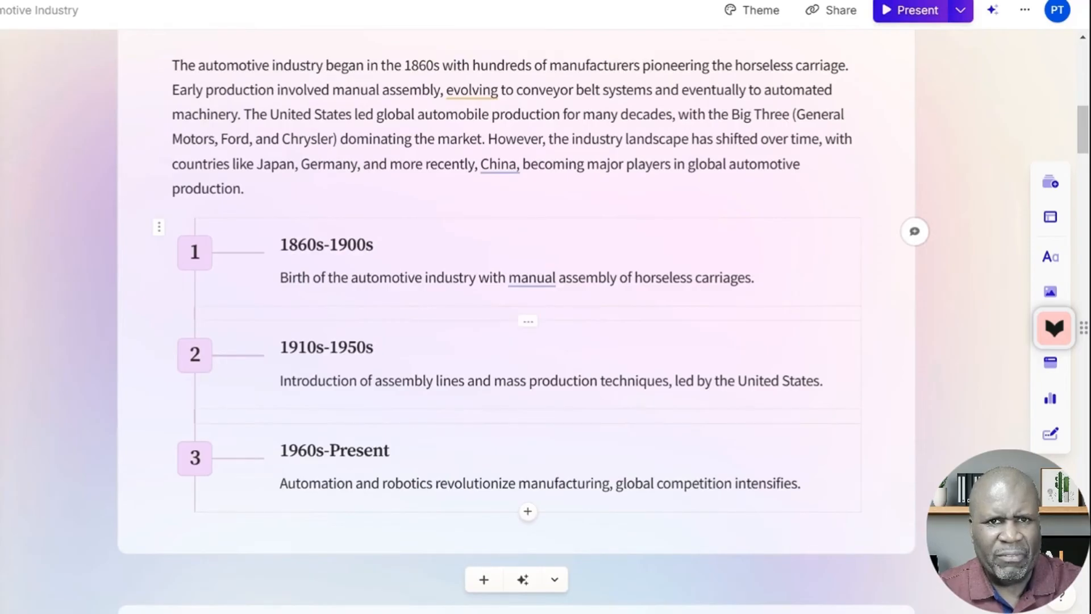
pyautogui.scroll(-3)
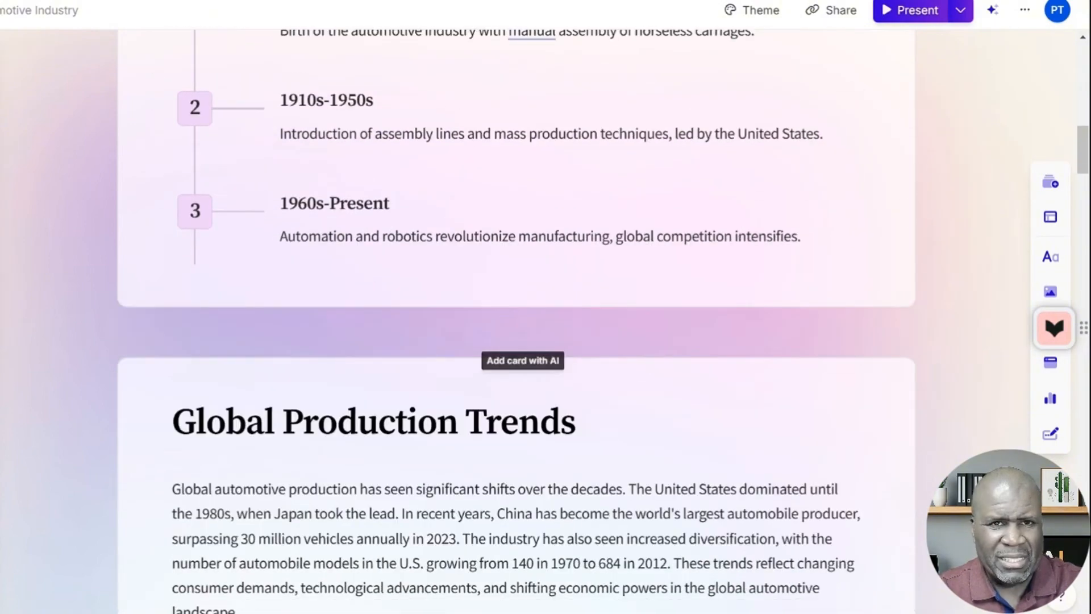
pyautogui.scroll(-3)
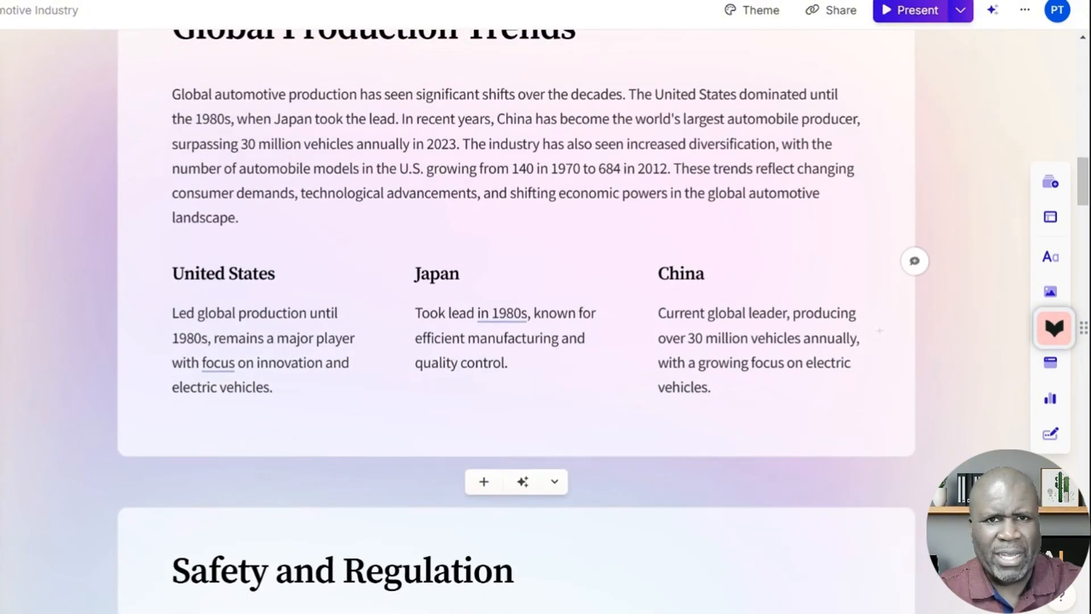
pyautogui.scroll(-3)
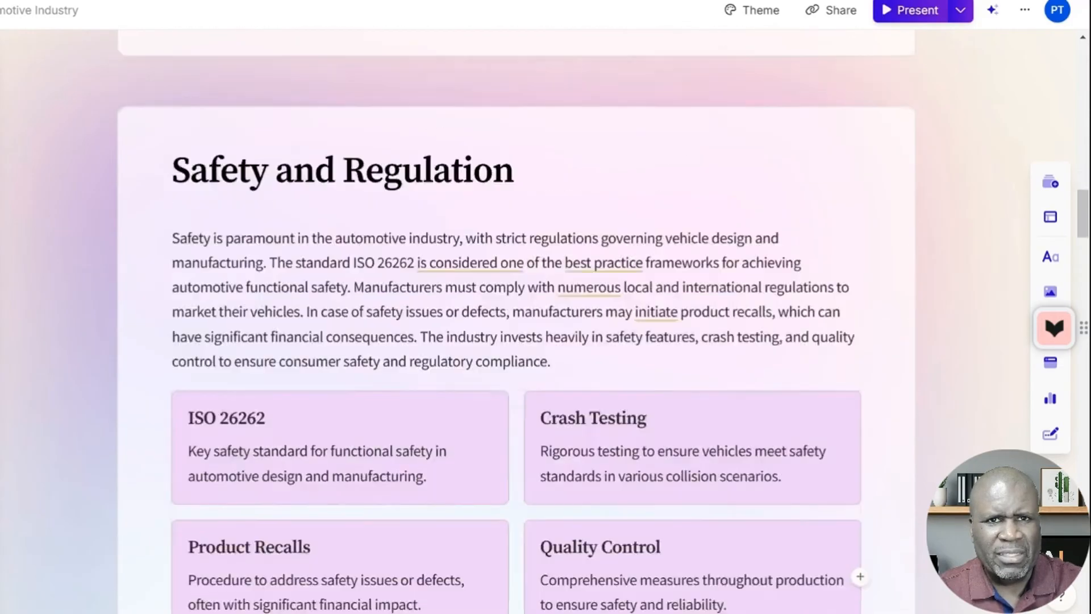
pyautogui.scroll(-3)
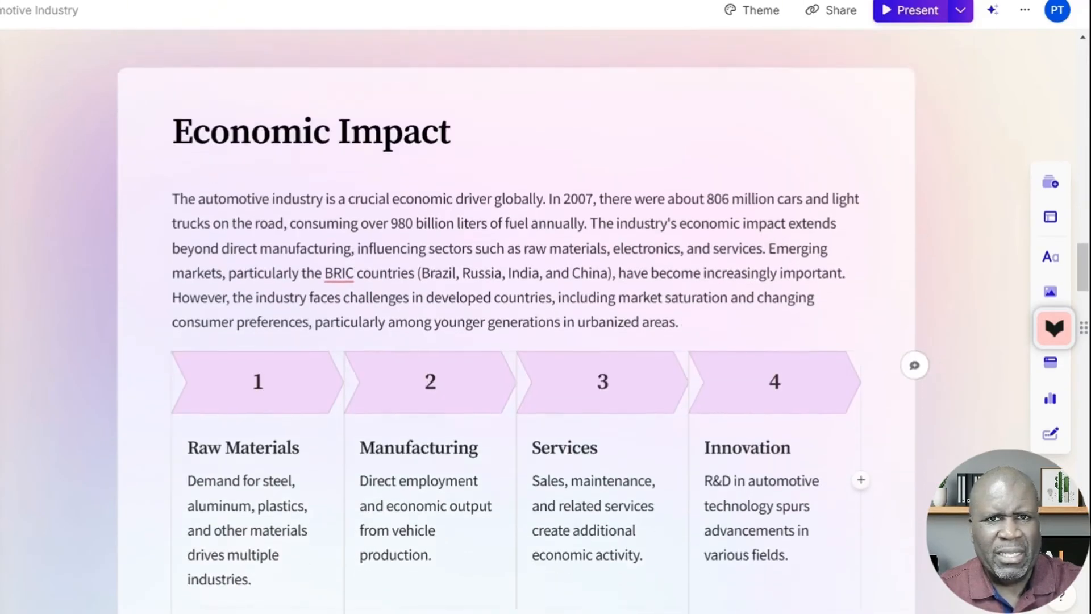
pyautogui.scroll(-3)
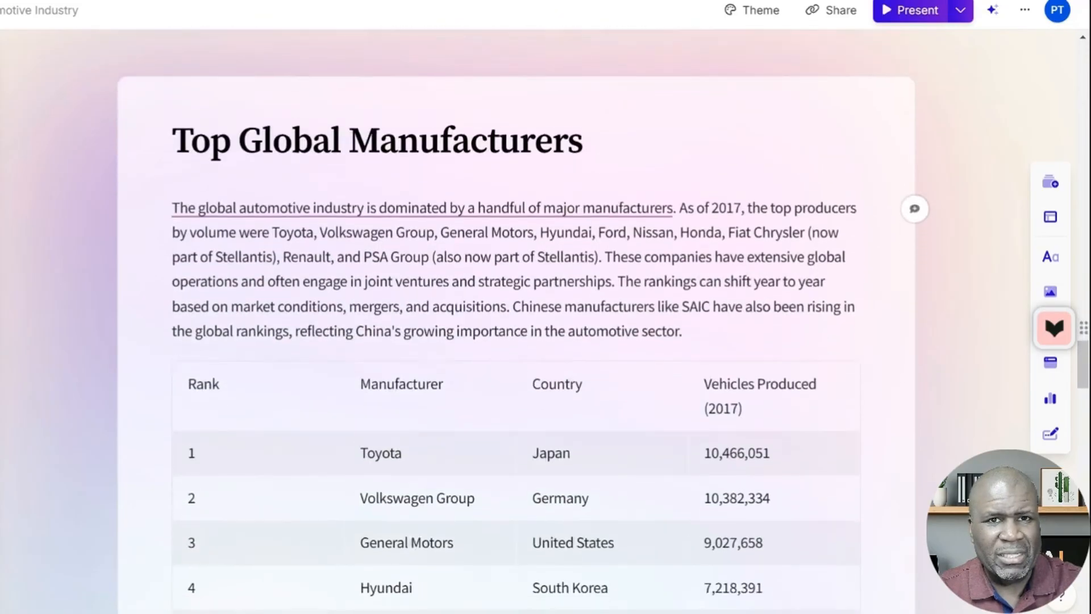
pyautogui.scroll(-3)
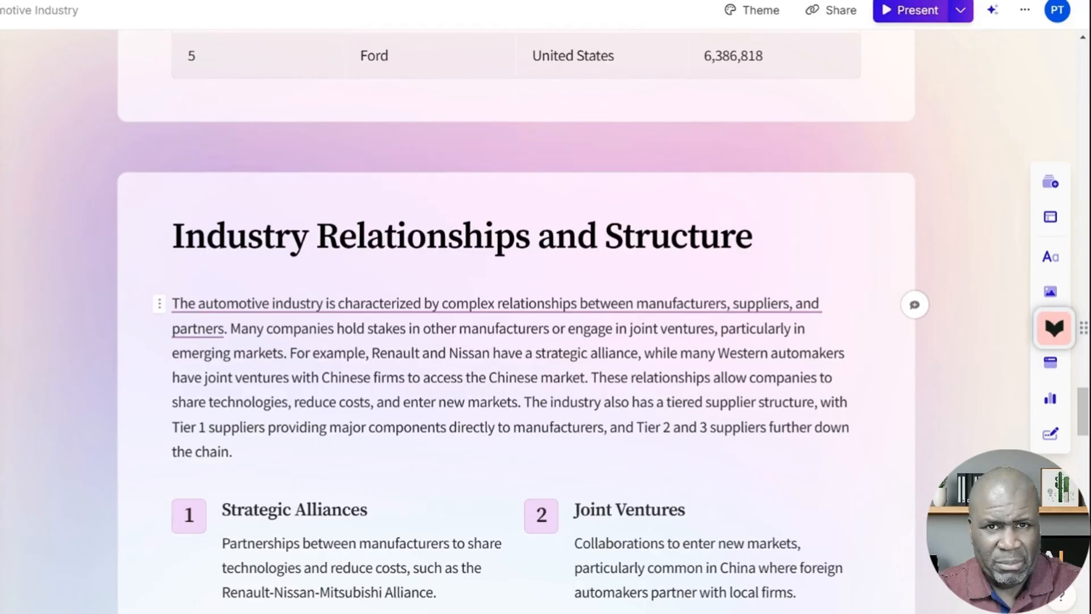
pyautogui.scroll(-3)
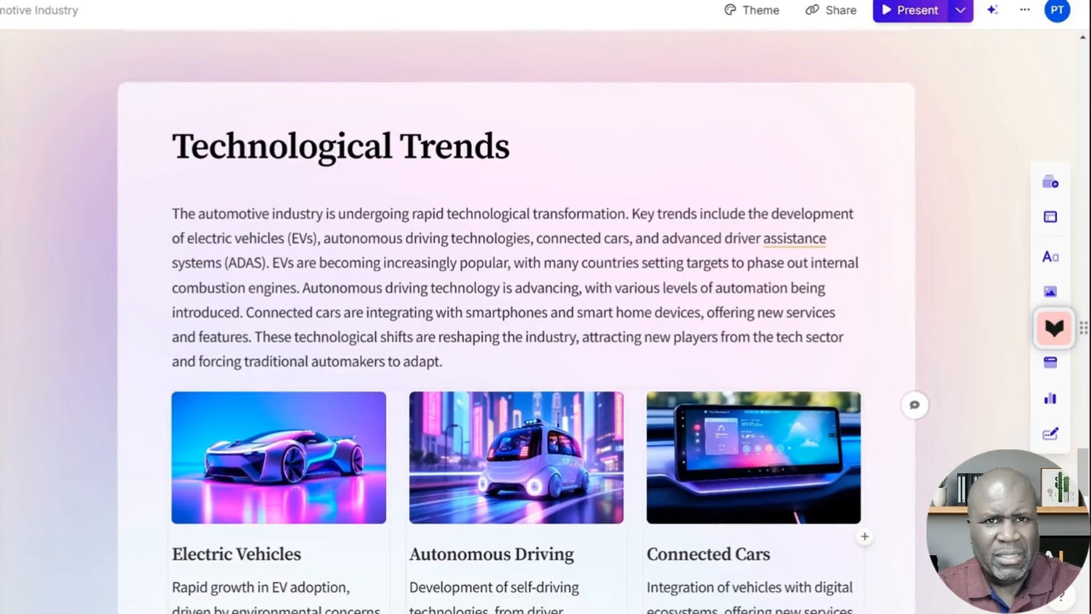
pyautogui.scroll(-3)
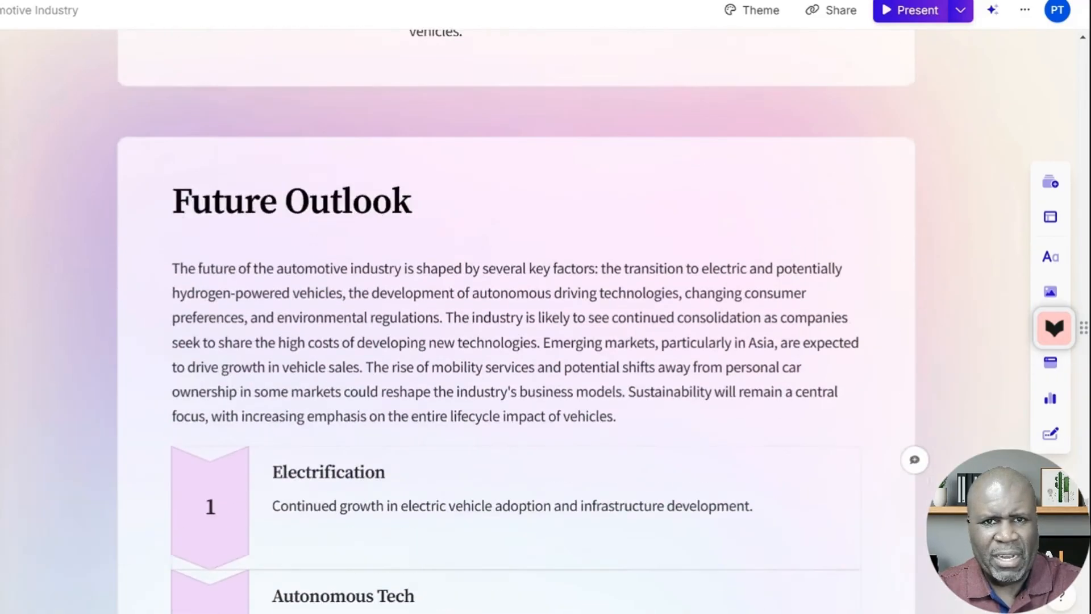
pyautogui.scroll(-3)
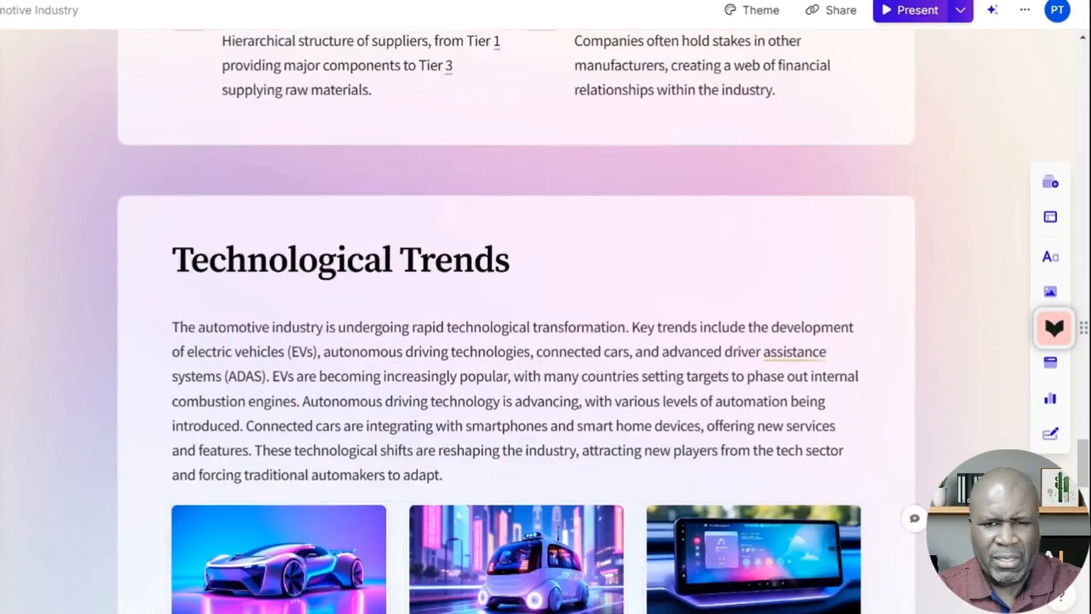